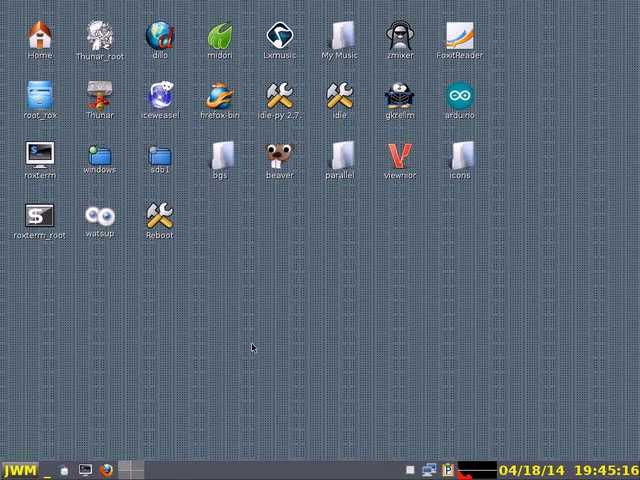
{"action": "mouse_move", "coordinate": [238, 335]}
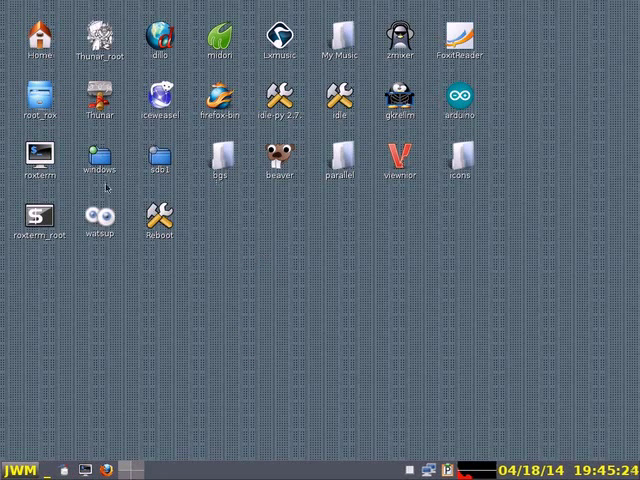
{"action": "mouse_move", "coordinate": [385, 202]}
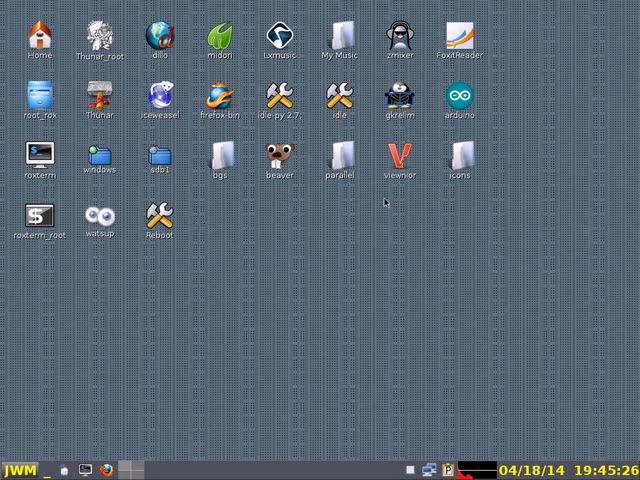
{"action": "mouse_move", "coordinate": [432, 215]}
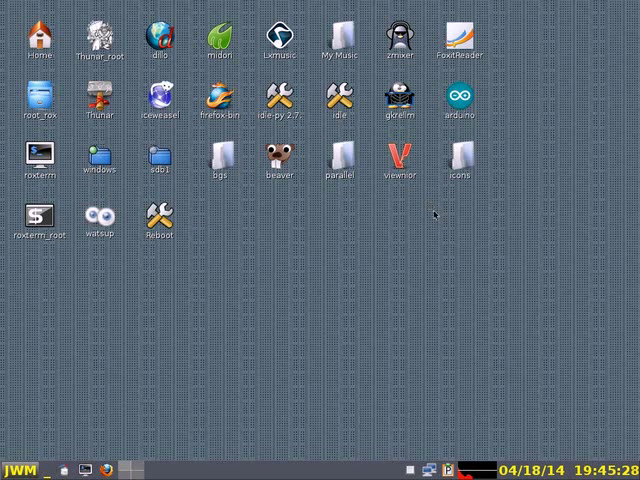
{"action": "mouse_move", "coordinate": [274, 270]}
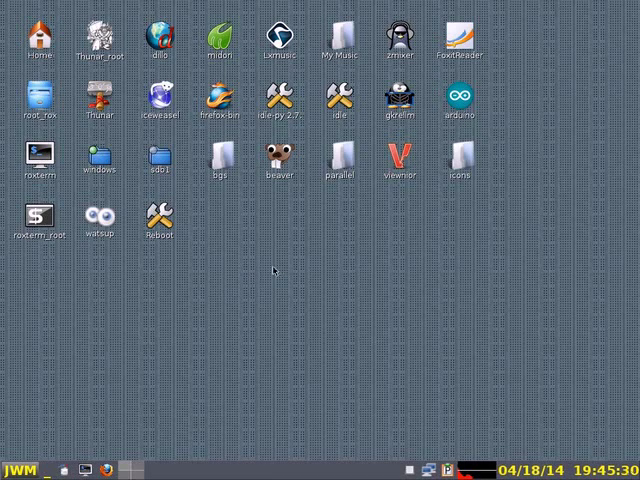
{"action": "mouse_move", "coordinate": [280, 320]}
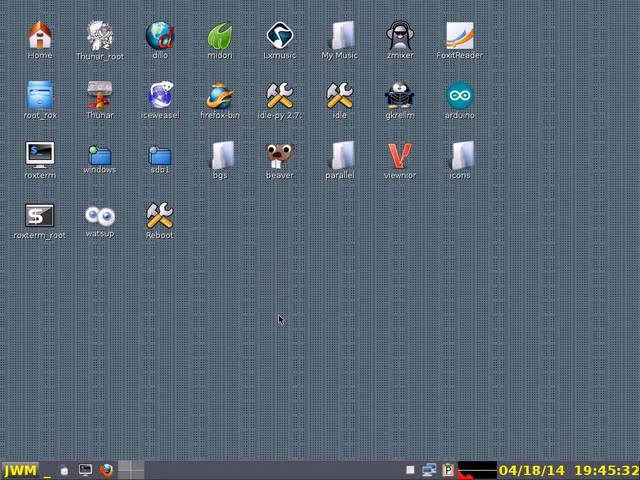
{"action": "mouse_move", "coordinate": [293, 306]}
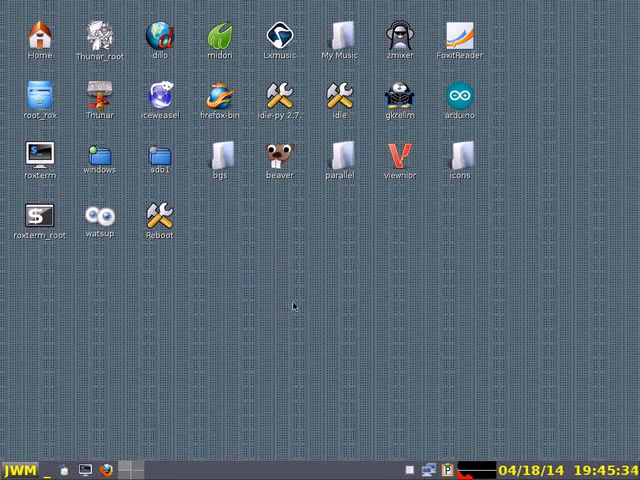
{"action": "mouse_move", "coordinate": [250, 297]}
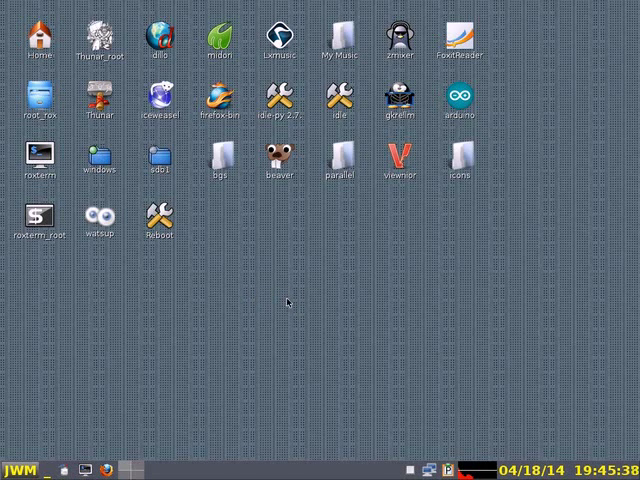
{"action": "mouse_move", "coordinate": [283, 303]}
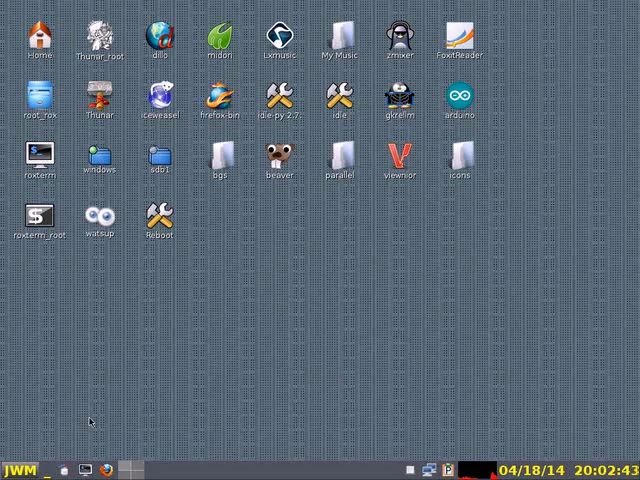
{"action": "mouse_move", "coordinate": [210, 345]}
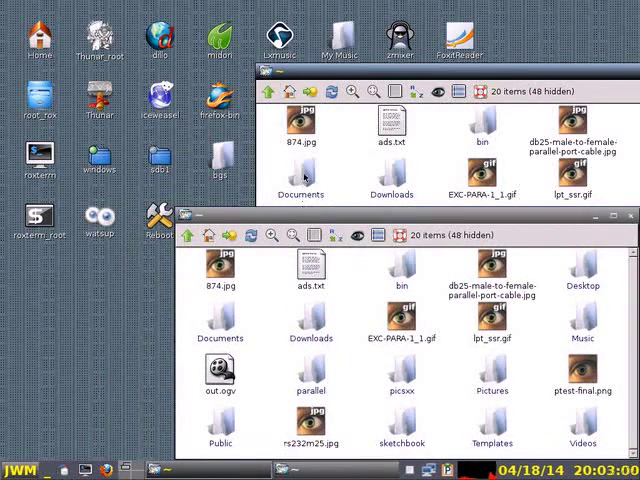
- Open Documents in its own window, copy ads.txt there, then delete that copy
{"action": "double_click", "coordinate": [300, 180]}
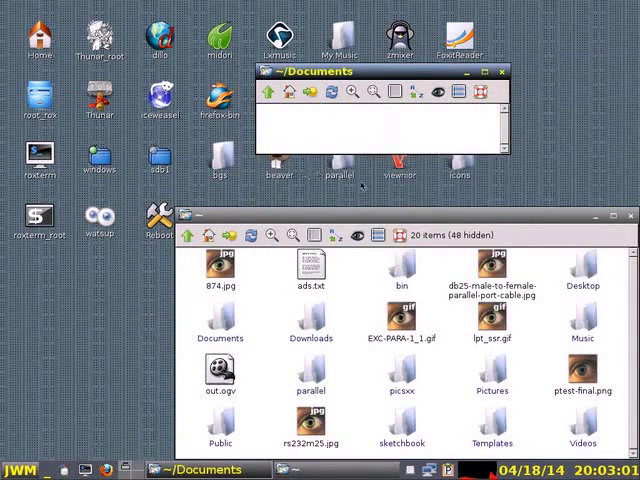
{"action": "mouse_move", "coordinate": [255, 272]}
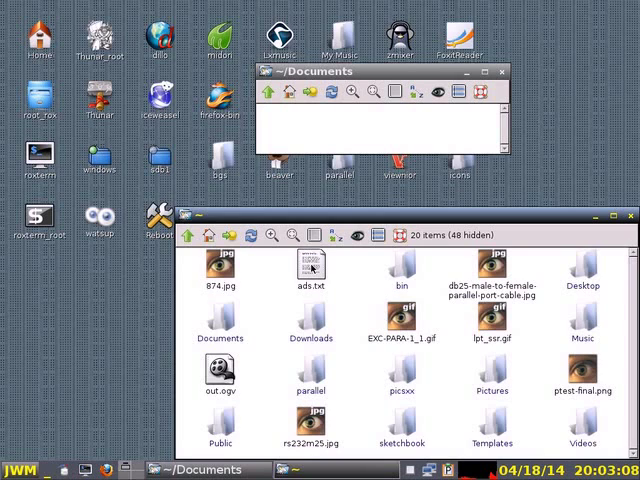
{"action": "left_click", "coordinate": [311, 270]}
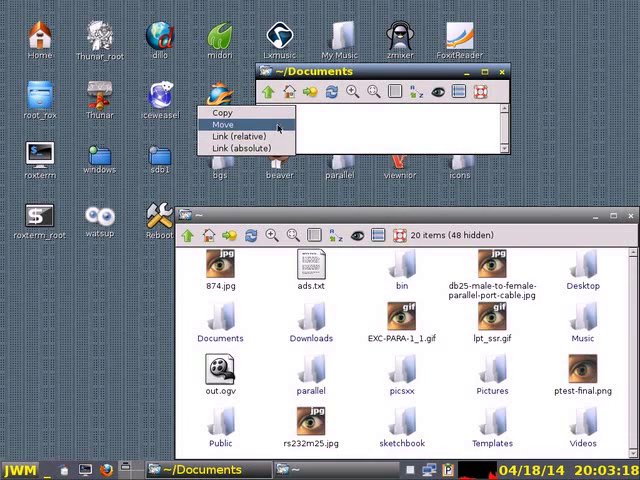
{"action": "mouse_move", "coordinate": [252, 148]}
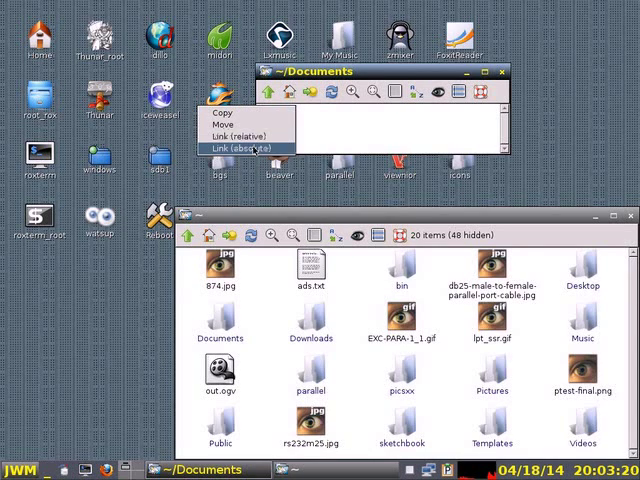
{"action": "mouse_move", "coordinate": [224, 113]}
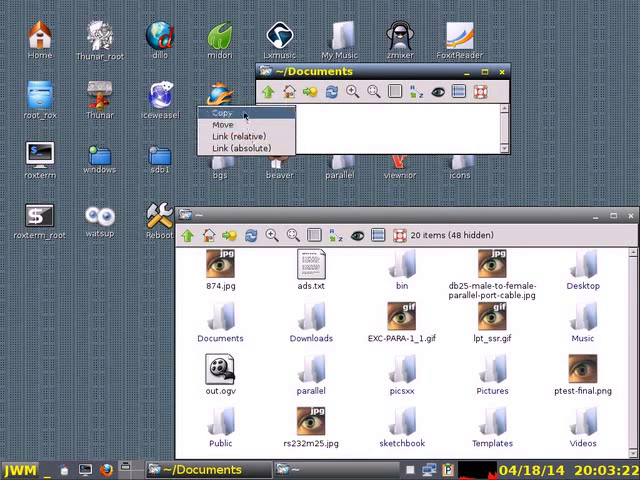
{"action": "mouse_move", "coordinate": [232, 113]}
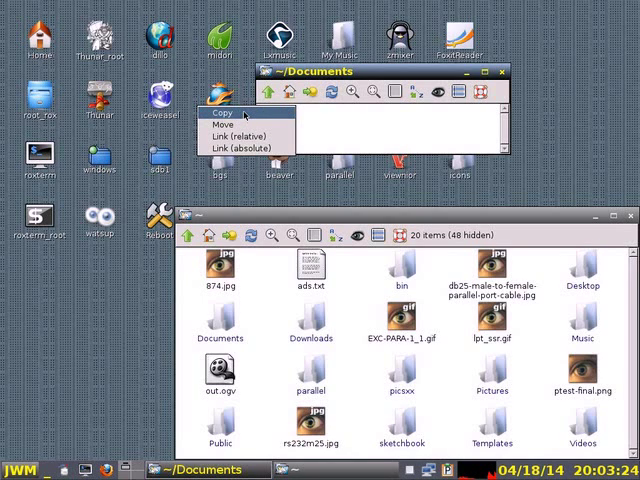
{"action": "left_click", "coordinate": [226, 110]}
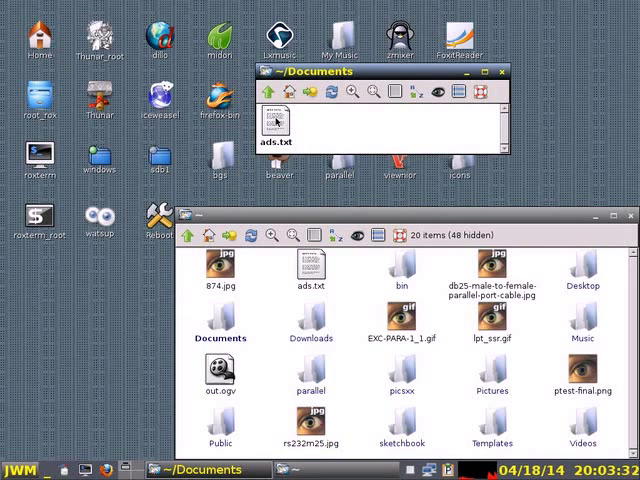
{"action": "right_click", "coordinate": [274, 118]}
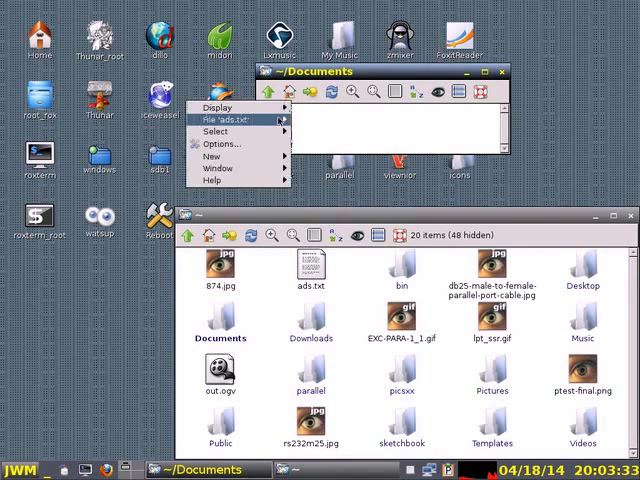
{"action": "left_click", "coordinate": [226, 120]}
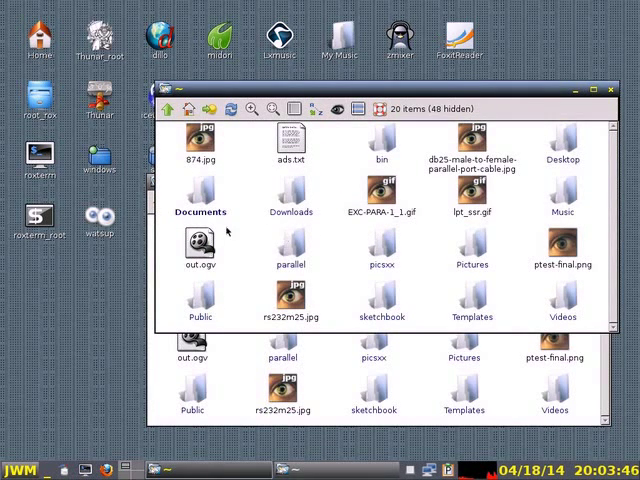
- Cancel the drag-and-drop menu and close the ~/Documents window
{"action": "double_click", "coordinate": [195, 211]}
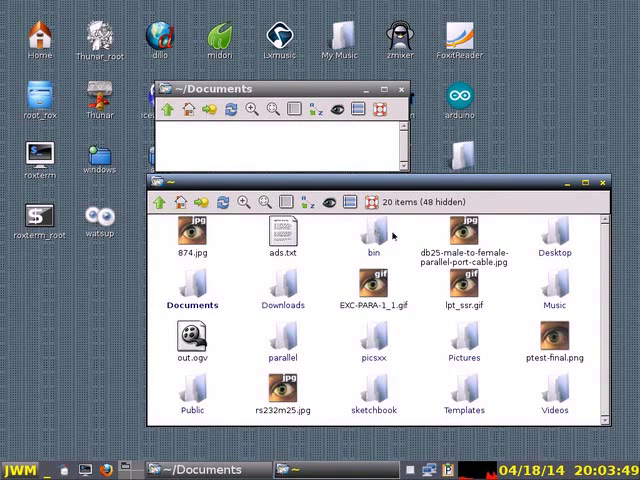
{"action": "mouse_move", "coordinate": [470, 235]}
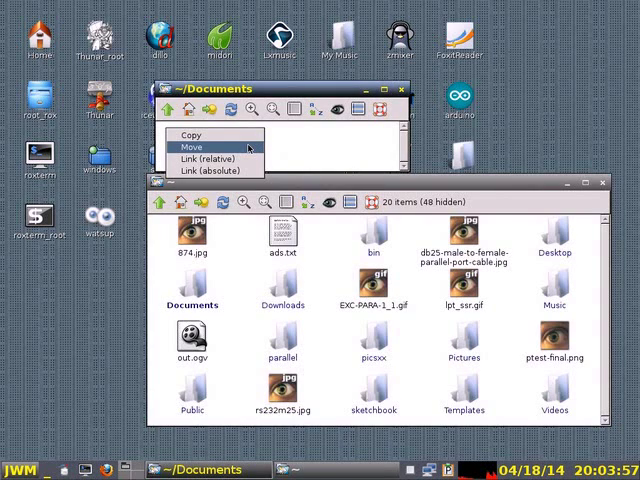
{"action": "left_click", "coordinate": [198, 147]}
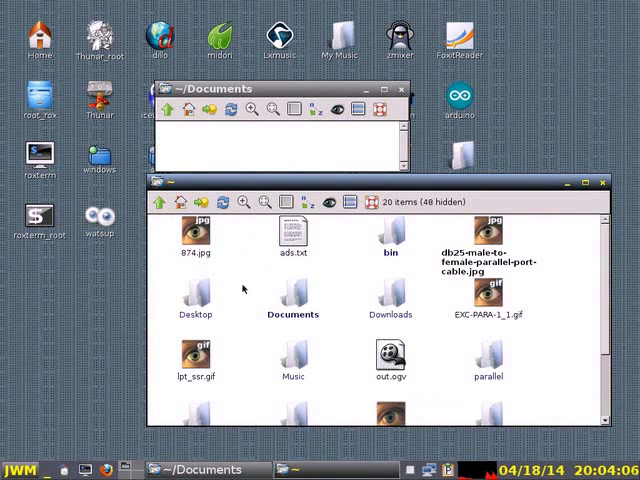
{"action": "left_click", "coordinate": [398, 89]}
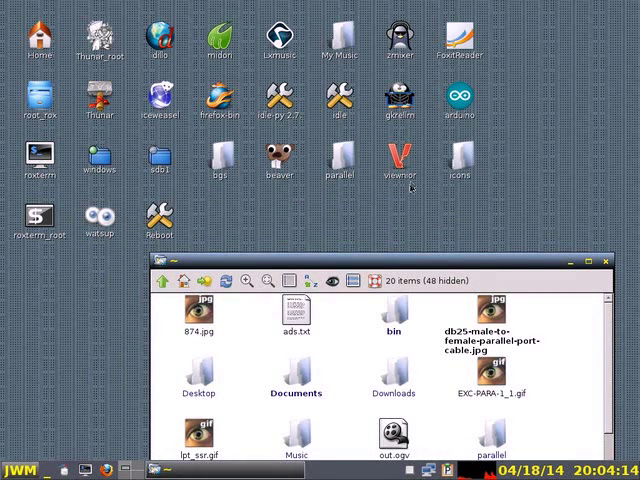
{"action": "mouse_move", "coordinate": [410, 188]}
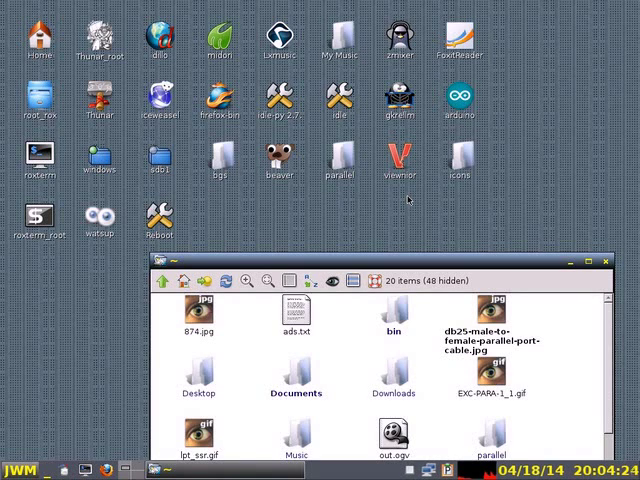
{"action": "mouse_move", "coordinate": [238, 210]}
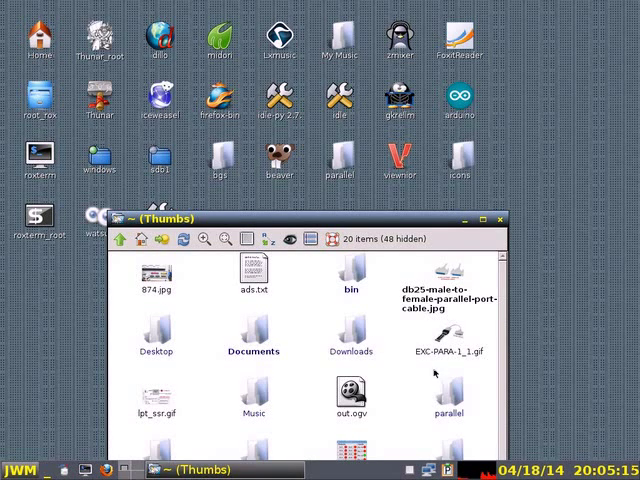
{"action": "mouse_move", "coordinate": [455, 343]}
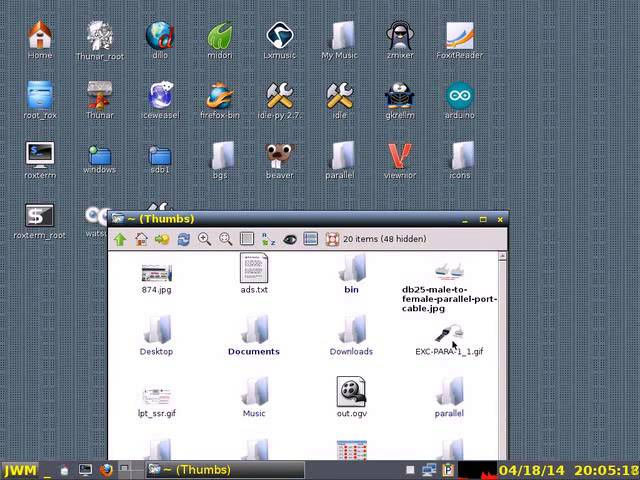
- View EXC-PARA-1_1.gif in the image viewer, then close the viewer
{"action": "double_click", "coordinate": [453, 343]}
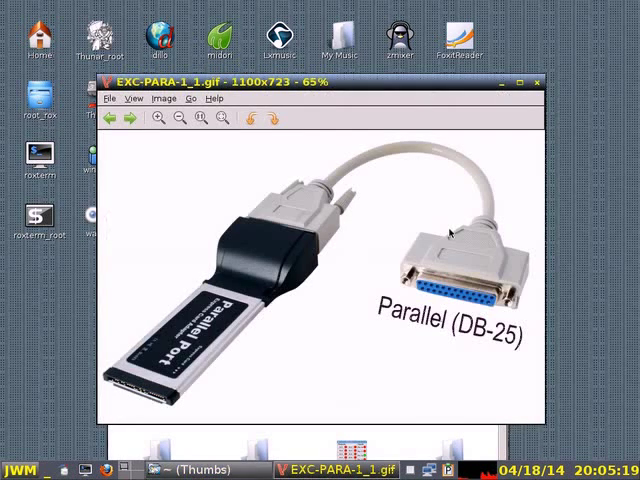
{"action": "mouse_move", "coordinate": [325, 320]}
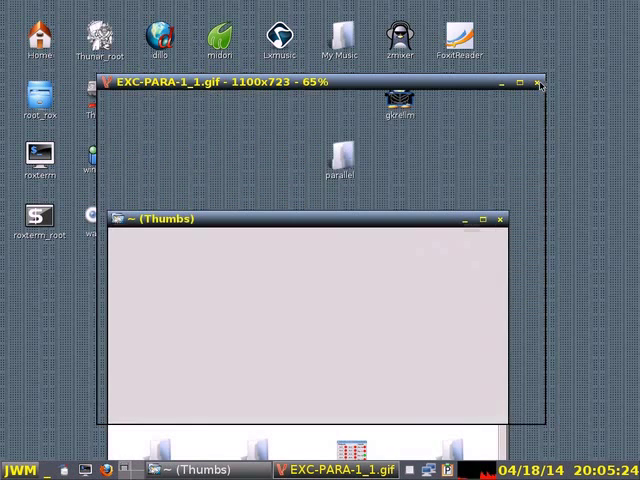
{"action": "left_click", "coordinate": [537, 82]}
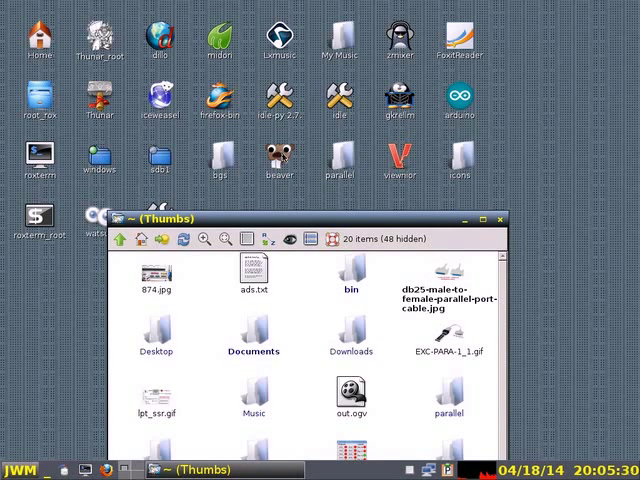
{"action": "mouse_move", "coordinate": [318, 286]}
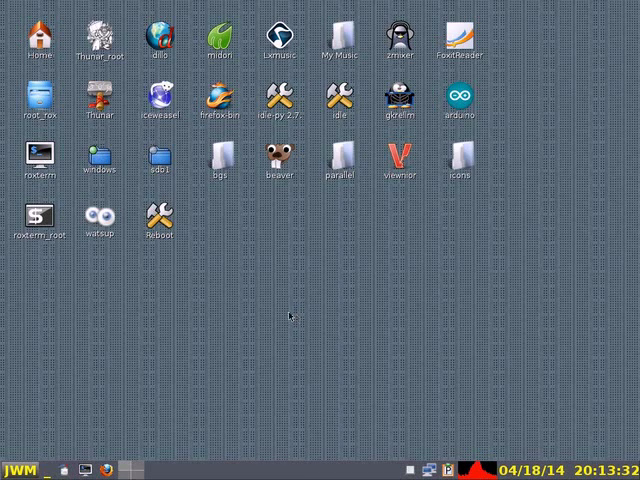
{"action": "mouse_move", "coordinate": [335, 295]}
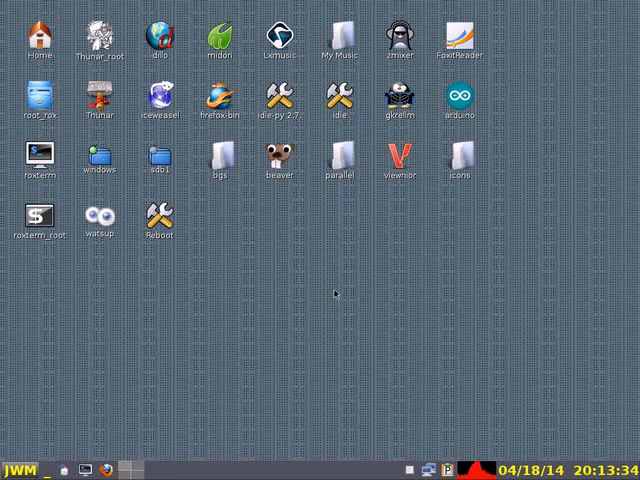
{"action": "mouse_move", "coordinate": [268, 352]}
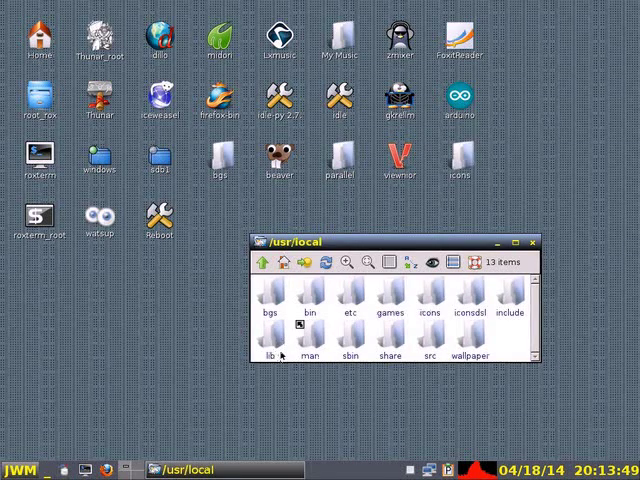
- Open /usr/local/bin and close the Retrovol mixer after launching it
{"action": "double_click", "coordinate": [308, 297]}
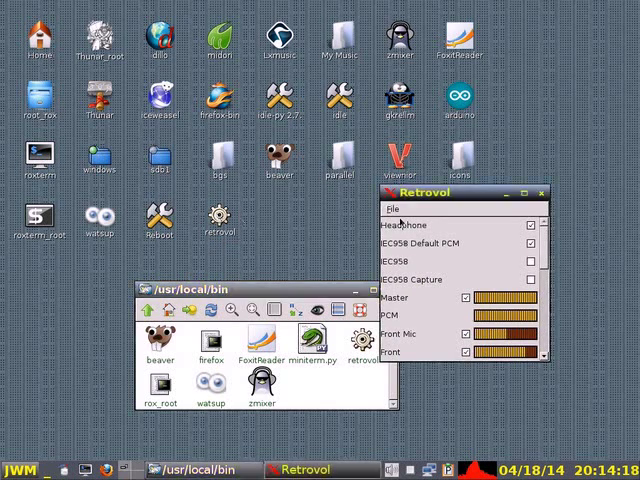
{"action": "left_click", "coordinate": [541, 193]}
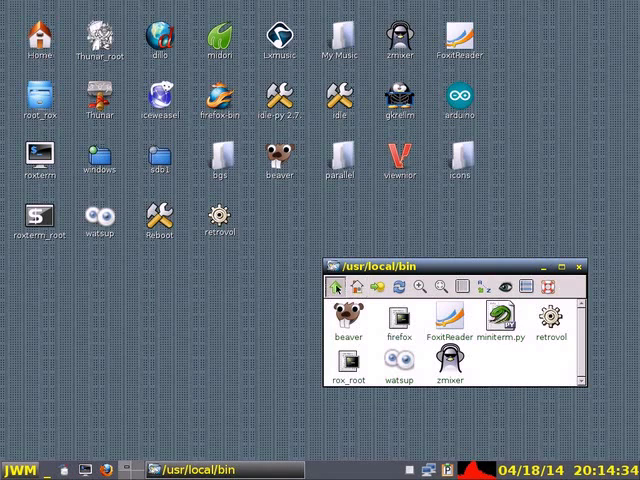
- Go up to /usr/local and turn on thumbnail previews in the iconsdsl folder
{"action": "left_click", "coordinate": [360, 289]}
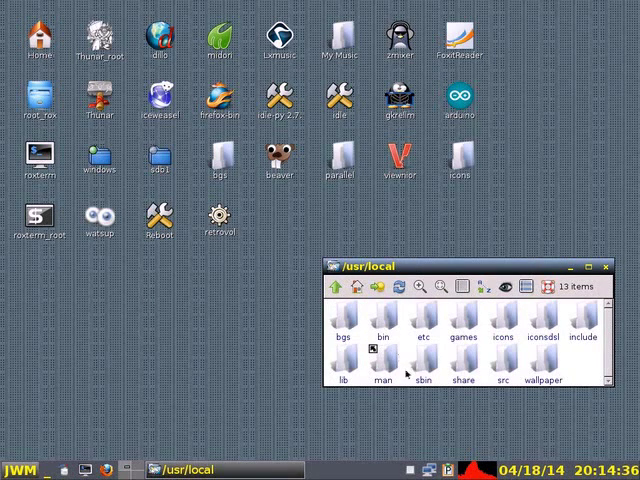
{"action": "mouse_move", "coordinate": [548, 318]}
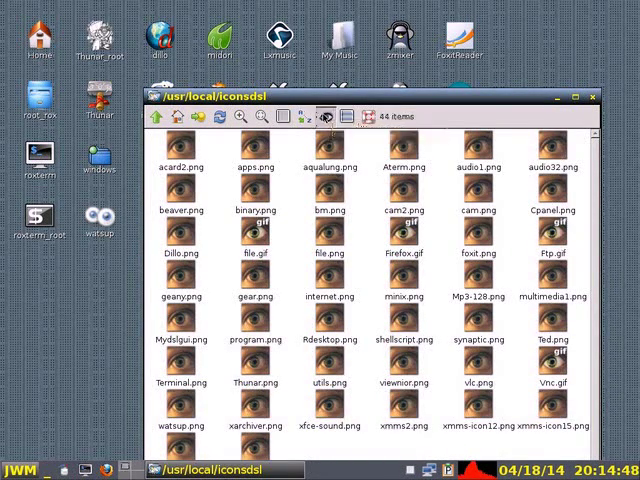
{"action": "left_click", "coordinate": [331, 116]}
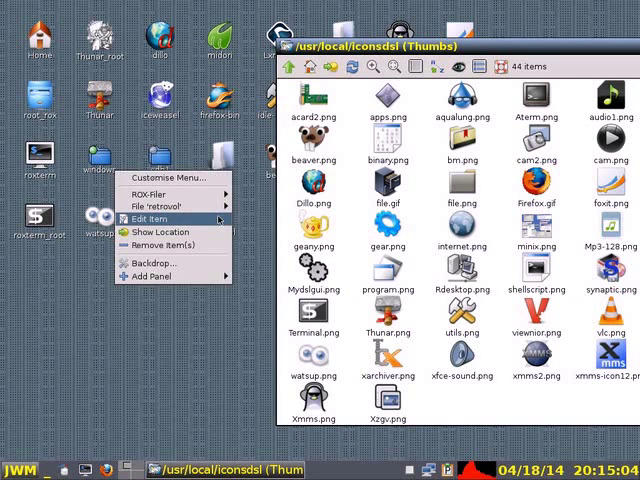
{"action": "mouse_move", "coordinate": [160, 204]}
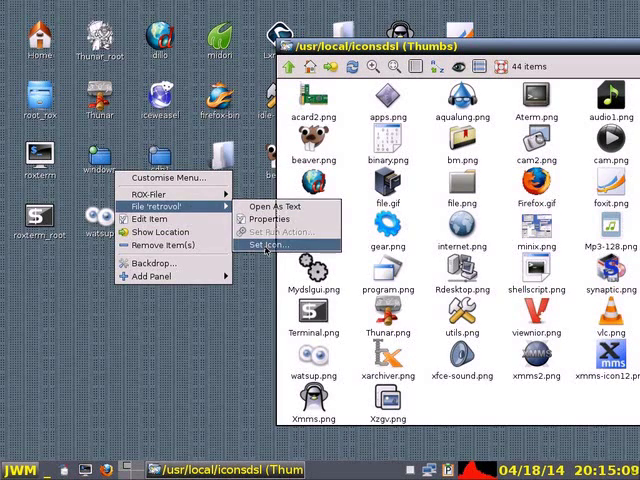
- Set xfce-sound.png as the retrovol launcher's icon, then relaunch Retrovol from it
{"action": "left_click", "coordinate": [273, 243]}
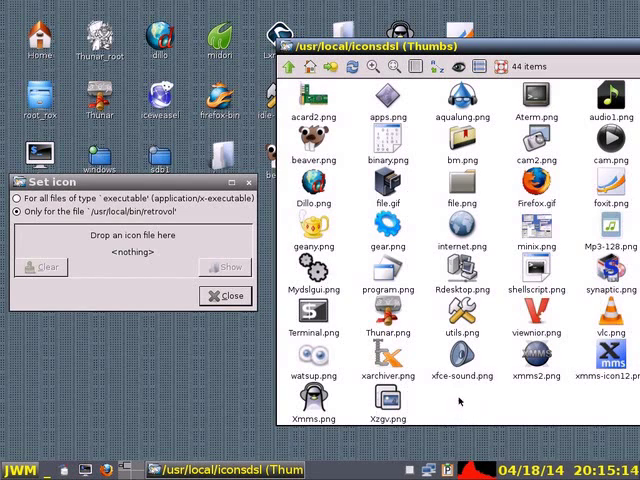
{"action": "left_click", "coordinate": [461, 360]}
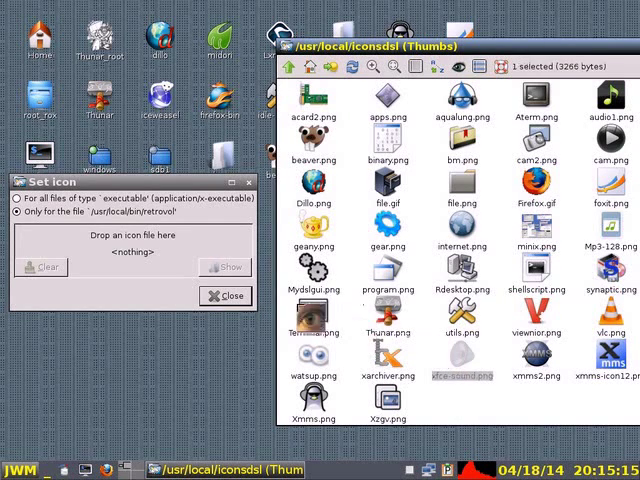
{"action": "left_click", "coordinate": [229, 296]}
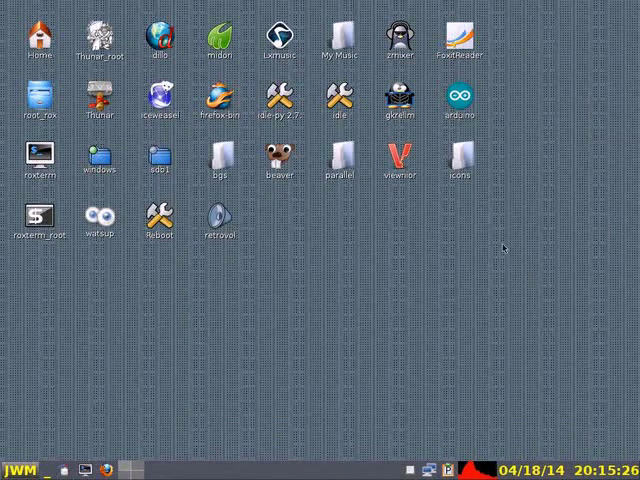
{"action": "double_click", "coordinate": [219, 215]}
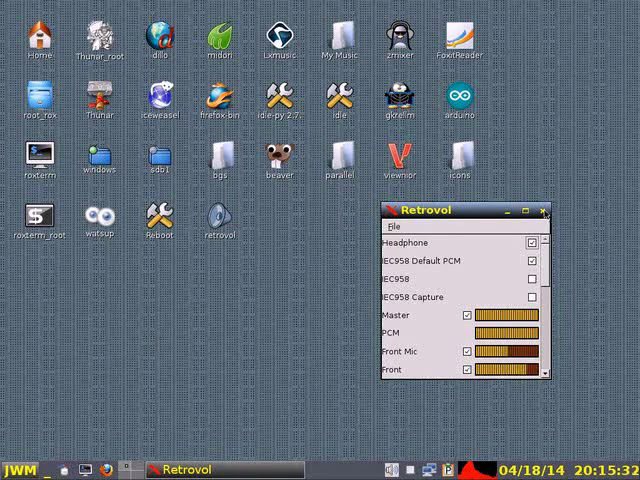
{"action": "left_click", "coordinate": [545, 211]}
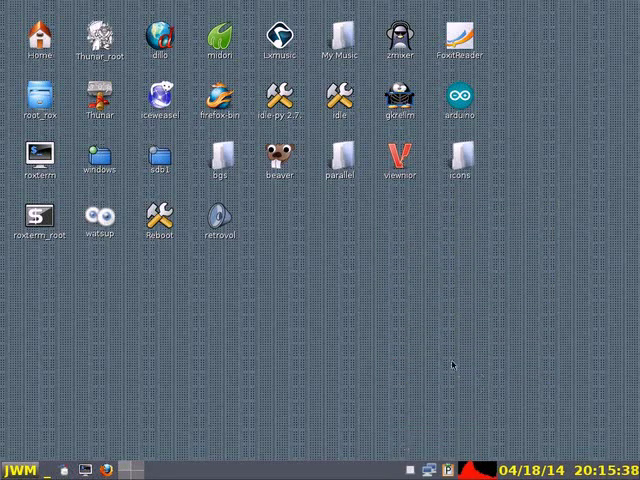
{"action": "mouse_move", "coordinate": [448, 305]}
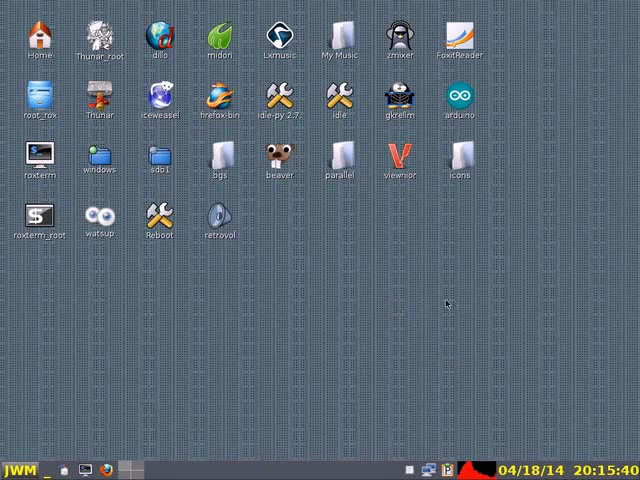
{"action": "mouse_move", "coordinate": [176, 286]}
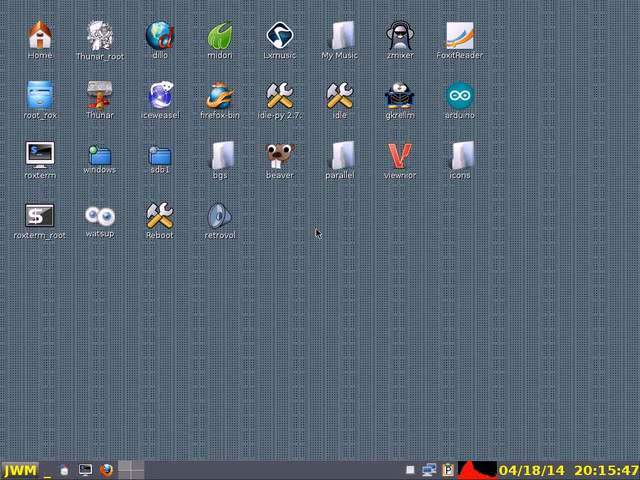
{"action": "mouse_move", "coordinate": [329, 237]}
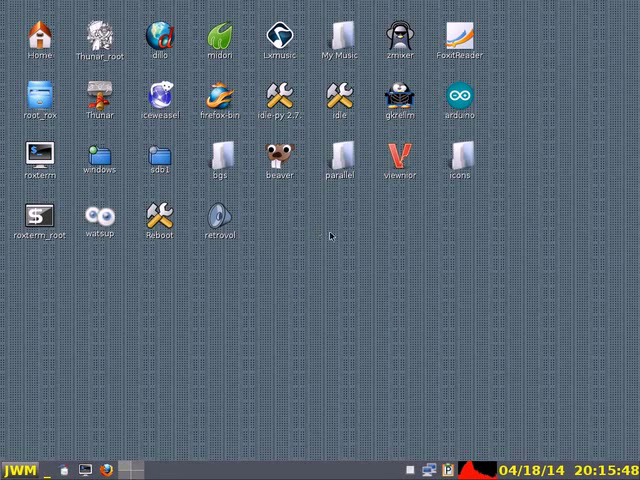
{"action": "double_click", "coordinate": [41, 25]}
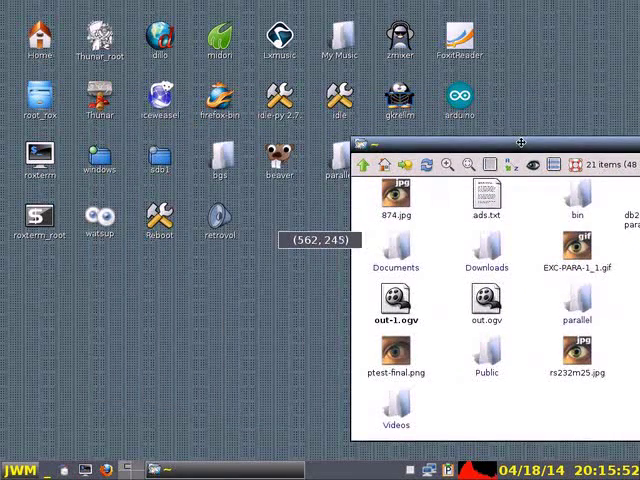
{"action": "mouse_move", "coordinate": [280, 190]}
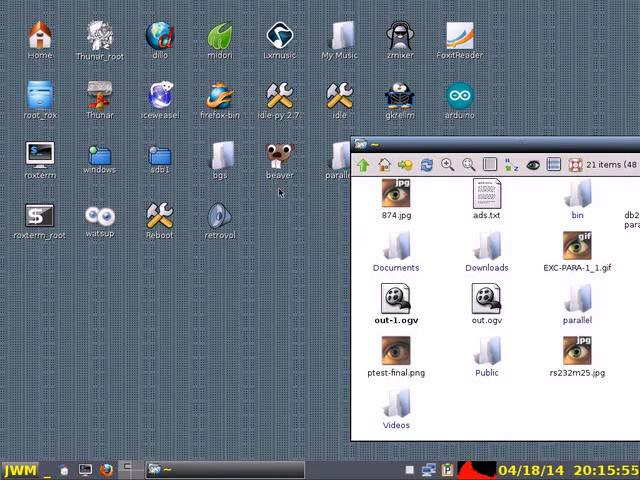
{"action": "mouse_move", "coordinate": [245, 122]}
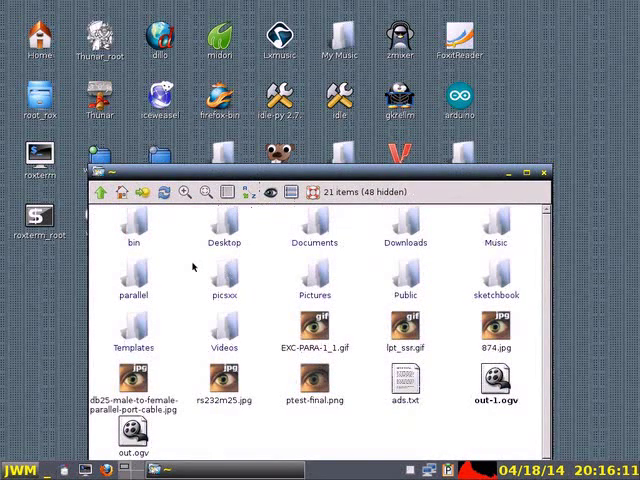
{"action": "mouse_move", "coordinate": [347, 393]}
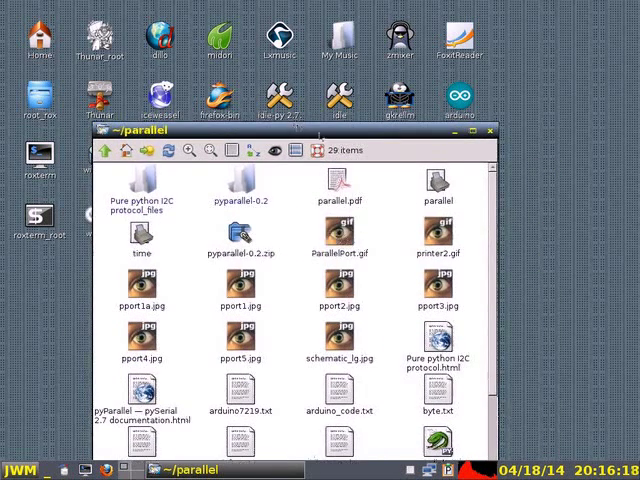
- Scroll the ~/parallel listing and reposition its window
{"action": "scroll", "scroll_direction": "down", "scroll_amount": 3}
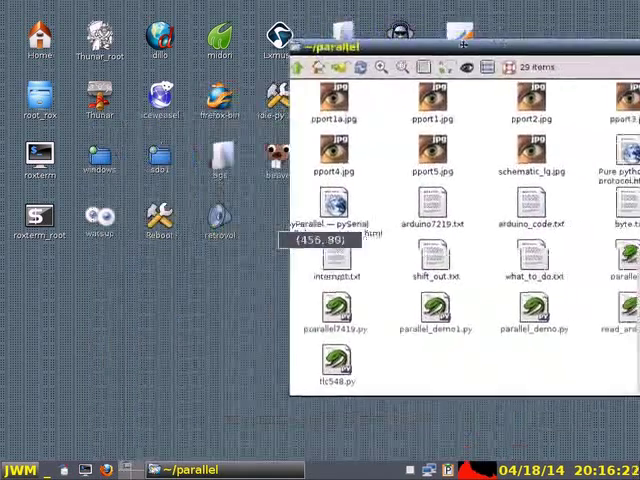
{"action": "left_click_drag", "start_coordinate": [340, 45], "coordinate": [370, 48]}
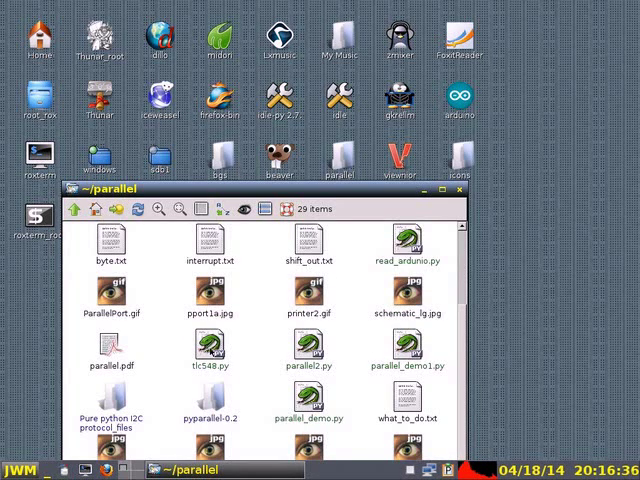
{"action": "double_click", "coordinate": [207, 349]}
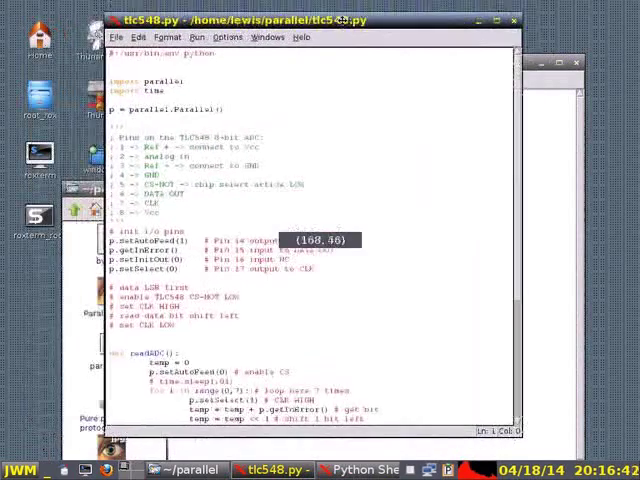
{"action": "scroll", "scroll_direction": "down", "scroll_amount": 3}
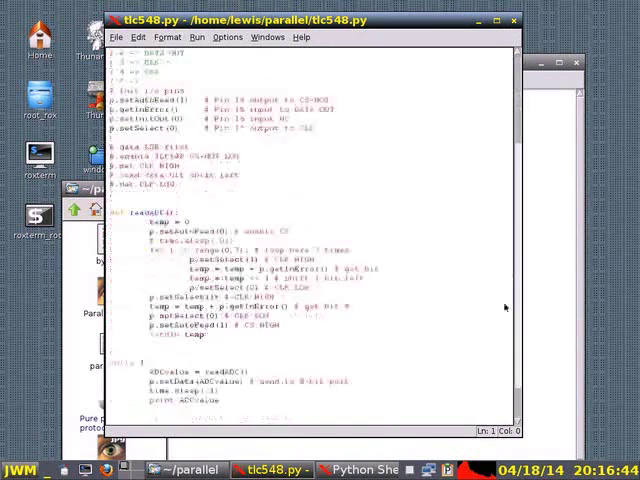
{"action": "scroll", "scroll_direction": "up", "scroll_amount": 3}
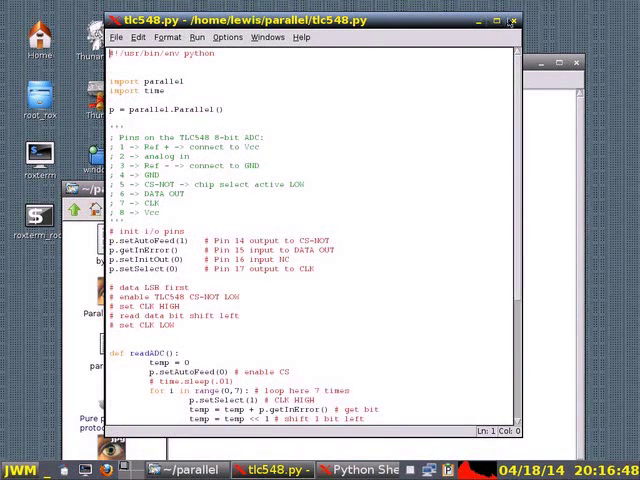
{"action": "left_click", "coordinate": [360, 470]}
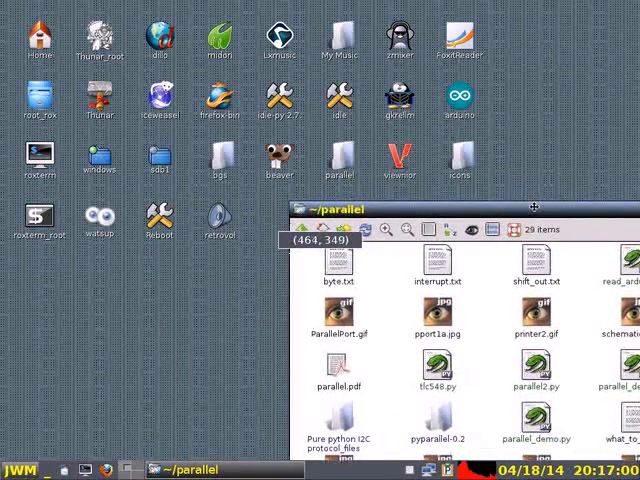
{"action": "mouse_move", "coordinate": [533, 207]}
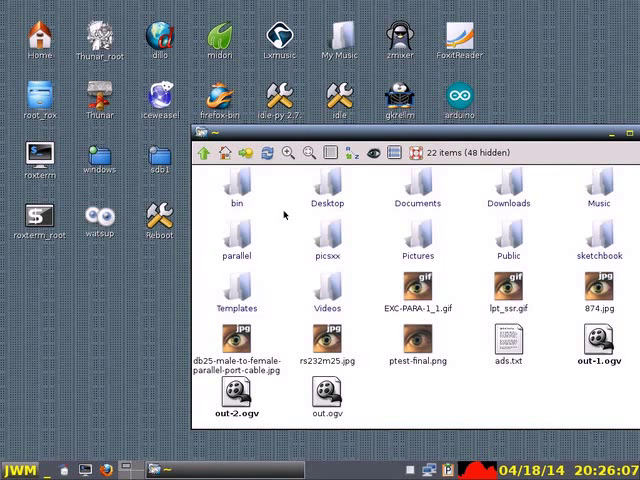
{"action": "mouse_move", "coordinate": [277, 205]}
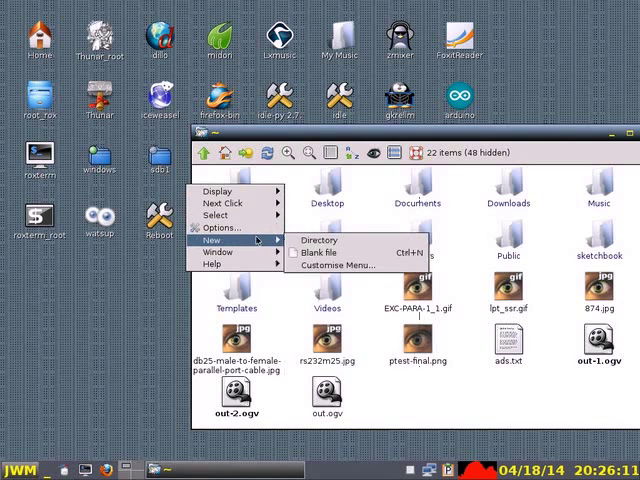
{"action": "mouse_move", "coordinate": [318, 240]}
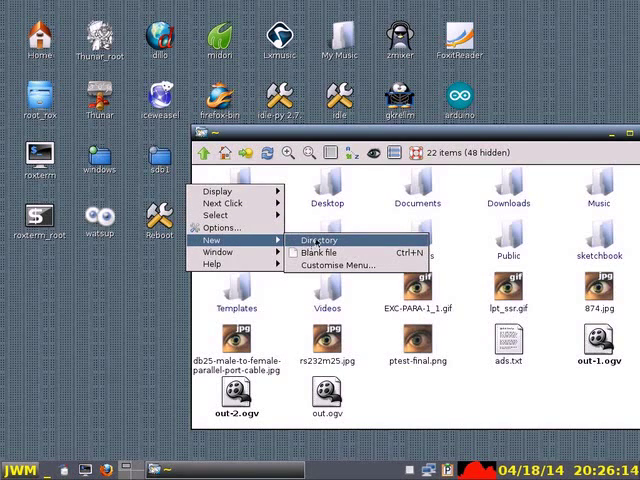
{"action": "mouse_move", "coordinate": [335, 264]}
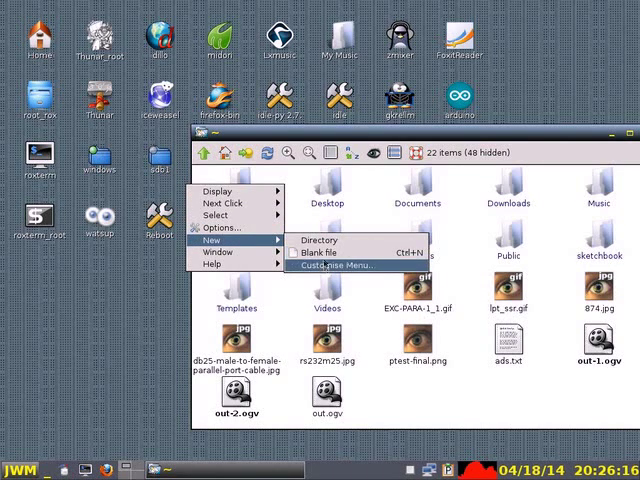
- Create a directory named temp from the background New menu
{"action": "left_click", "coordinate": [320, 240]}
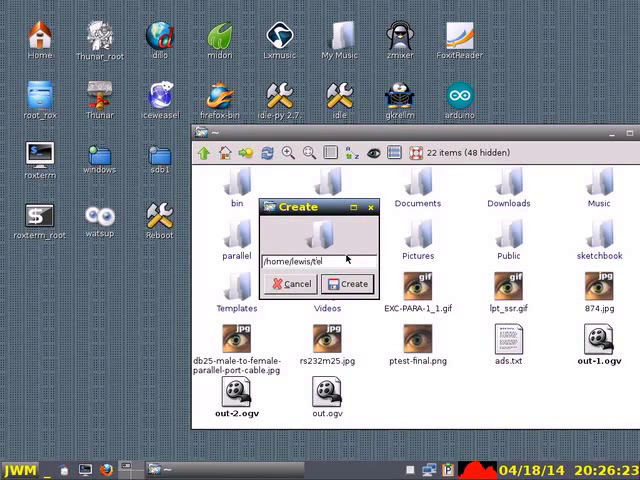
{"action": "left_click", "coordinate": [339, 283]}
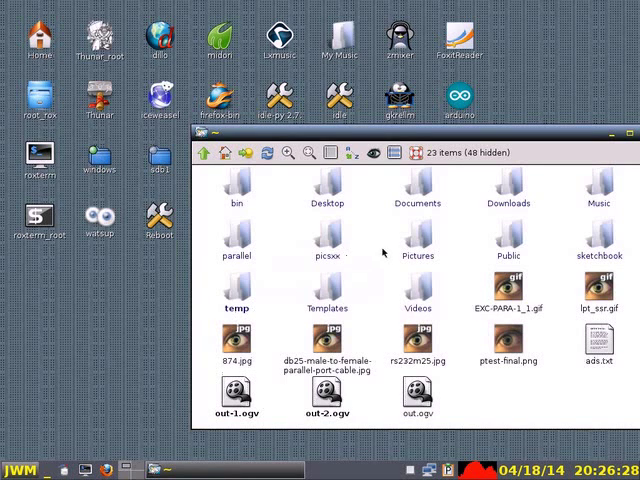
{"action": "mouse_move", "coordinate": [236, 290]}
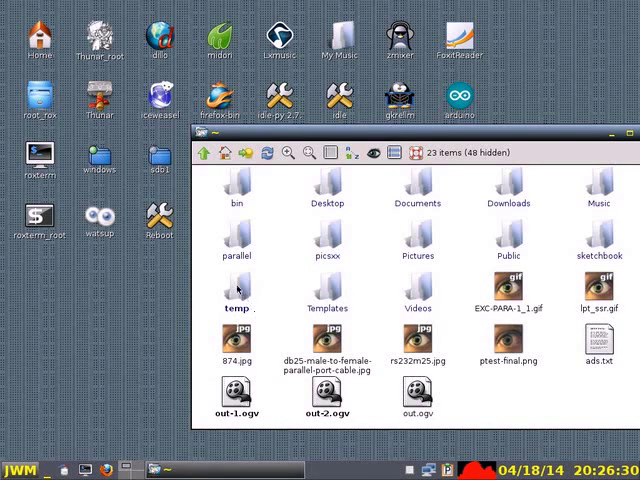
- Open ~/temp and create a blank file named Beaver inside it
{"action": "double_click", "coordinate": [237, 290]}
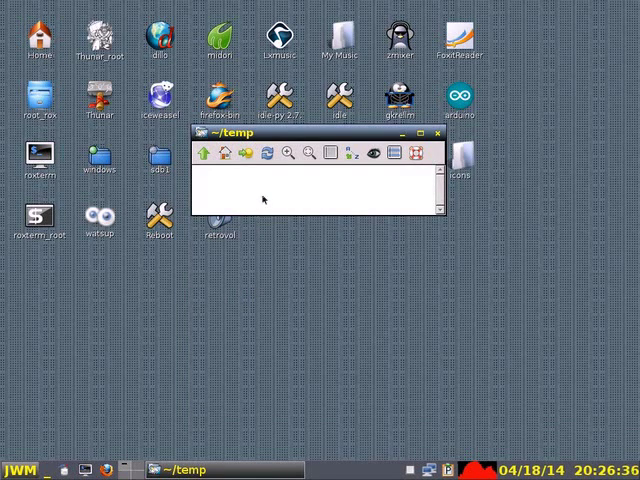
{"action": "mouse_move", "coordinate": [227, 182]}
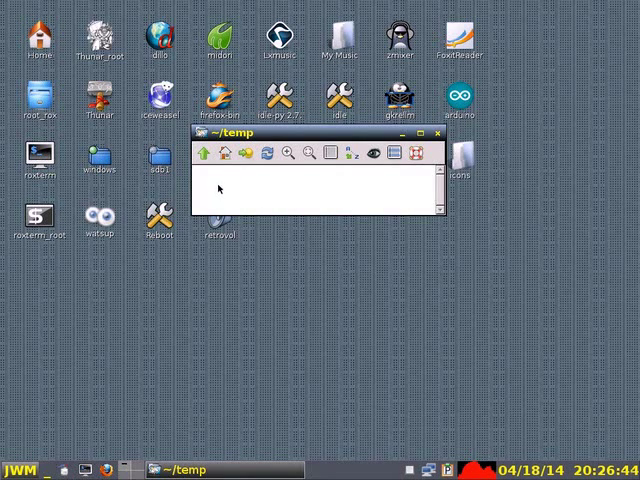
{"action": "right_click", "coordinate": [220, 188]}
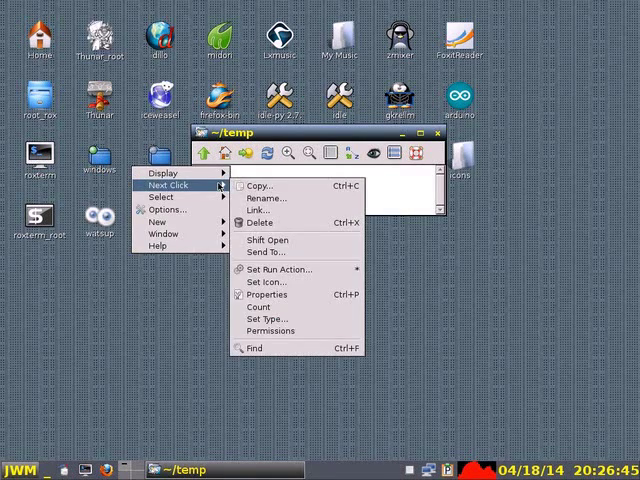
{"action": "mouse_move", "coordinate": [163, 234]}
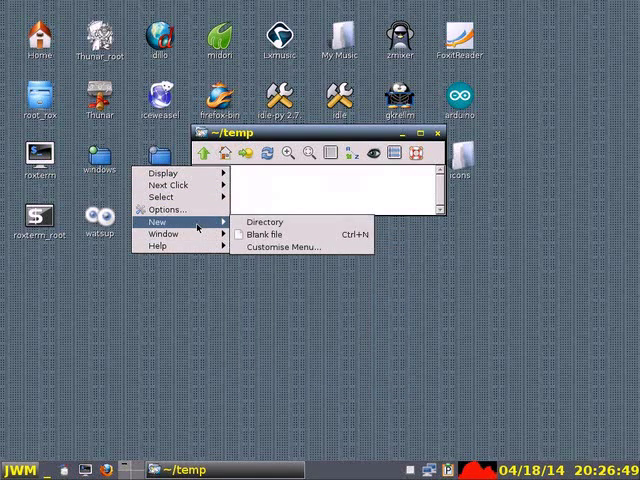
{"action": "mouse_move", "coordinate": [264, 222]}
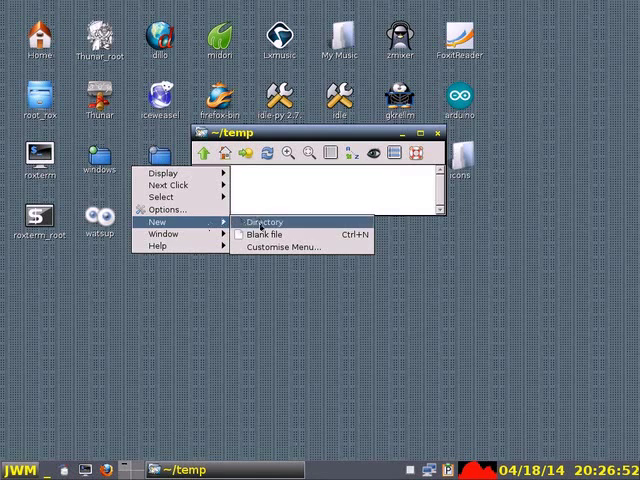
{"action": "left_click", "coordinate": [262, 221]}
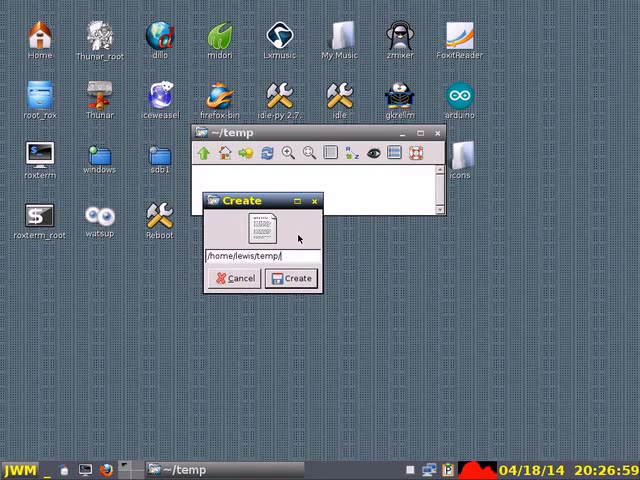
{"action": "type", "text": "Bea"}
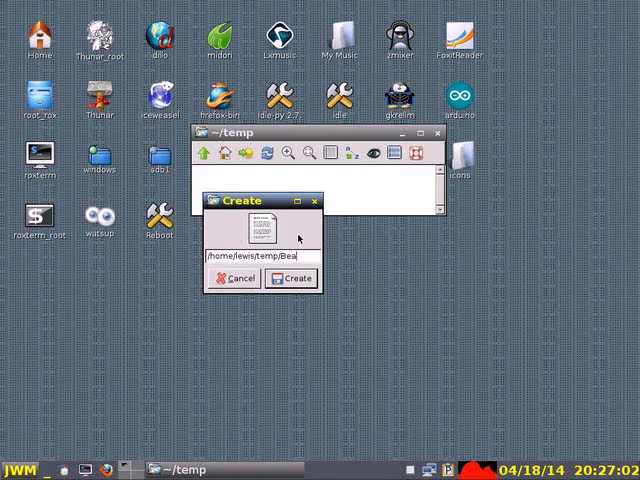
{"action": "type", "text": "ver"}
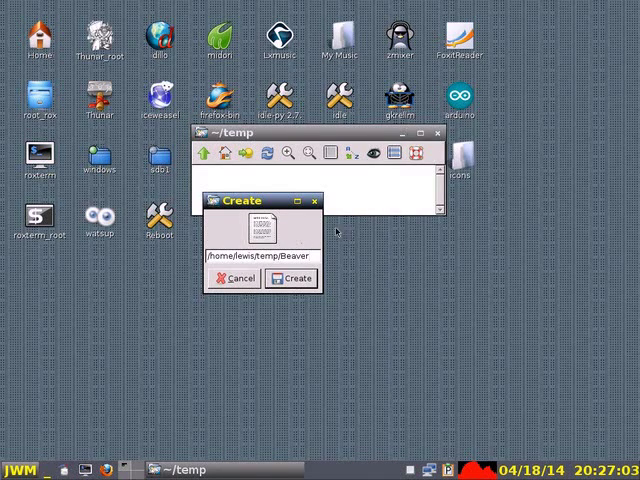
{"action": "left_click", "coordinate": [290, 278]}
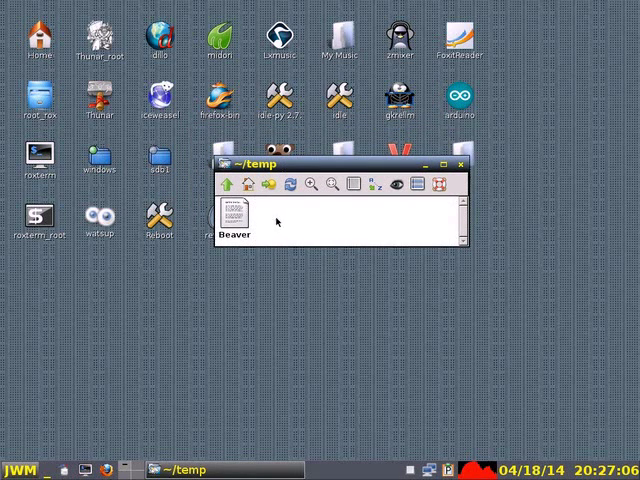
{"action": "mouse_move", "coordinate": [233, 214]}
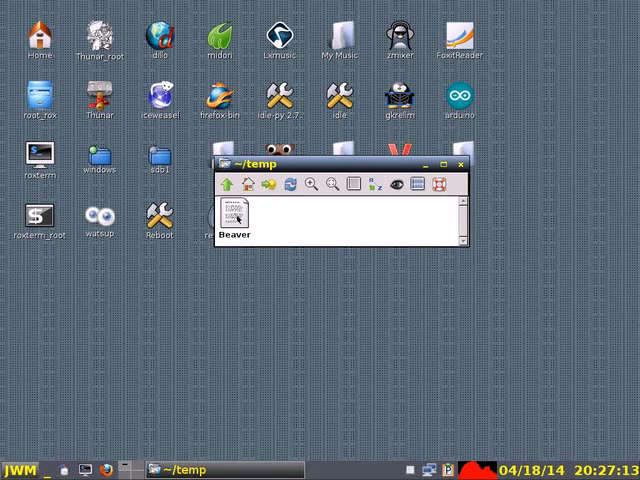
{"action": "mouse_move", "coordinate": [311, 211]}
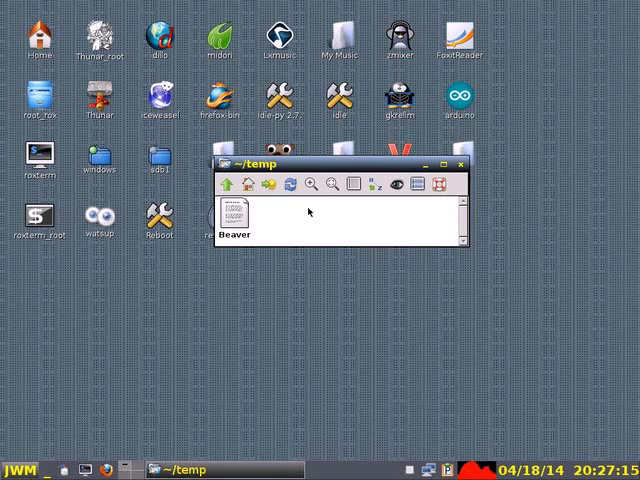
- Make text files run with beaver "$@", then open the Beaver file with it
{"action": "right_click", "coordinate": [230, 215]}
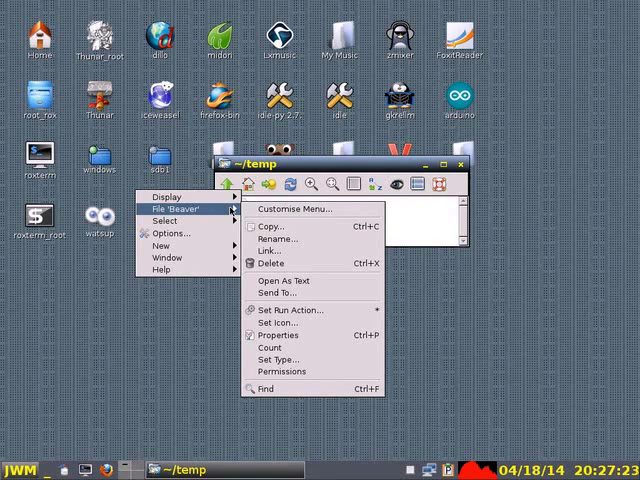
{"action": "mouse_move", "coordinate": [290, 309]}
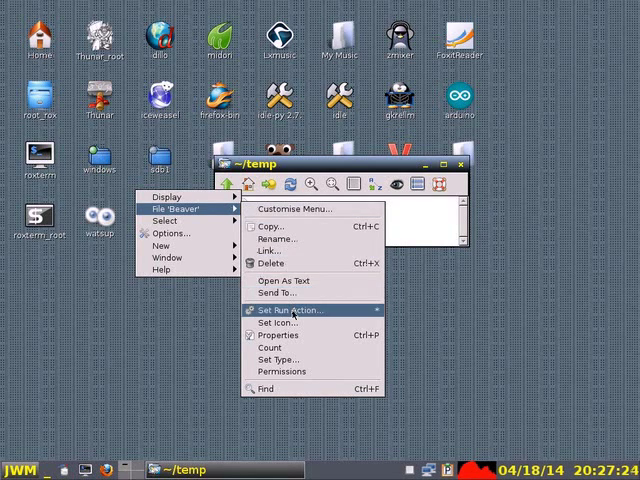
{"action": "left_click", "coordinate": [285, 309]}
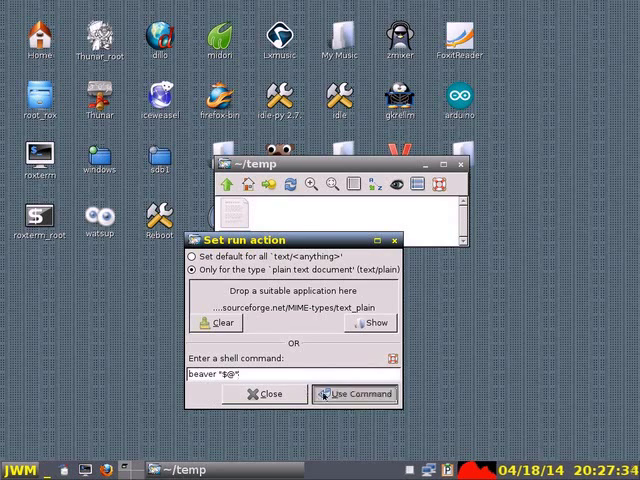
{"action": "left_click", "coordinate": [354, 393]}
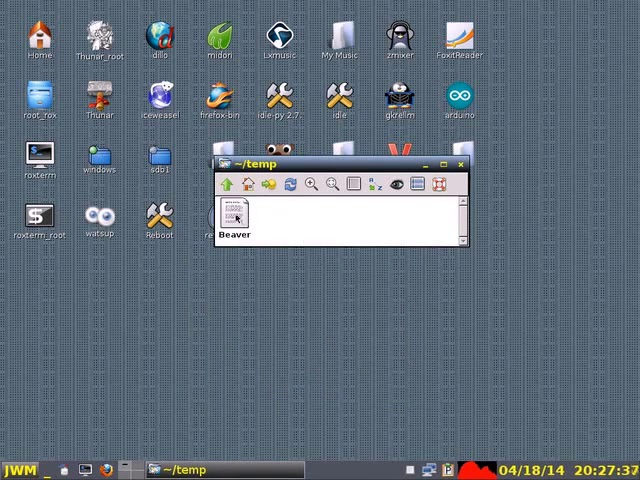
{"action": "double_click", "coordinate": [232, 213]}
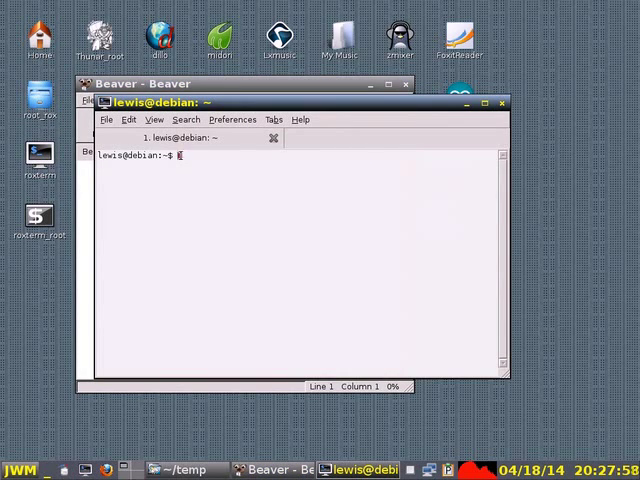
- Run the beaver command in the terminal to open the empty Beaver file
{"action": "type", "text": "beaver"}
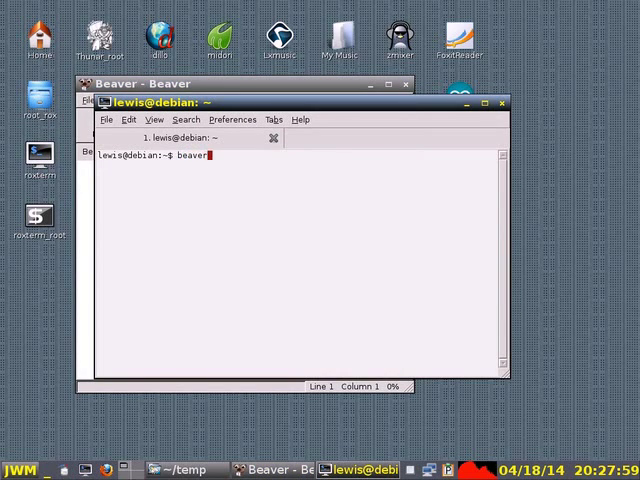
{"action": "key", "text": "Return"}
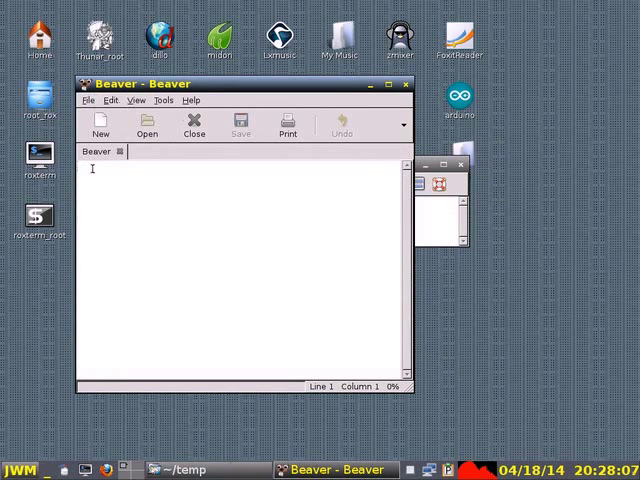
- Type the command 'beaver' into the Beaver file and save it
{"action": "type", "text": "beaver"}
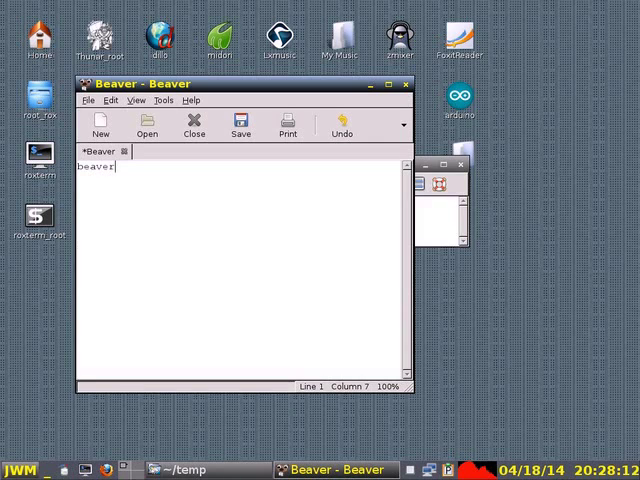
{"action": "key", "text": "Return"}
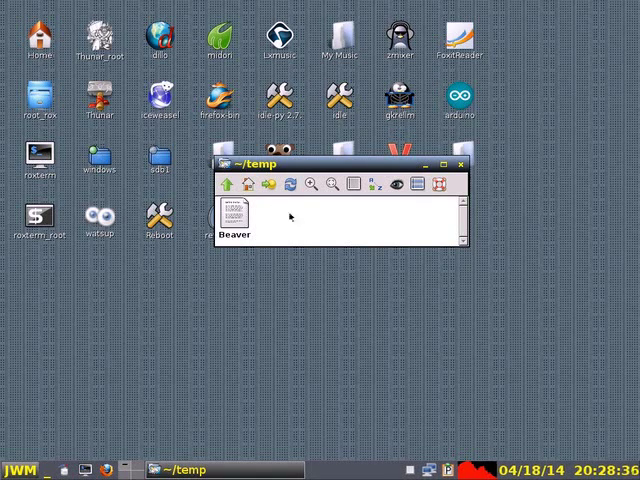
{"action": "mouse_move", "coordinate": [282, 215]}
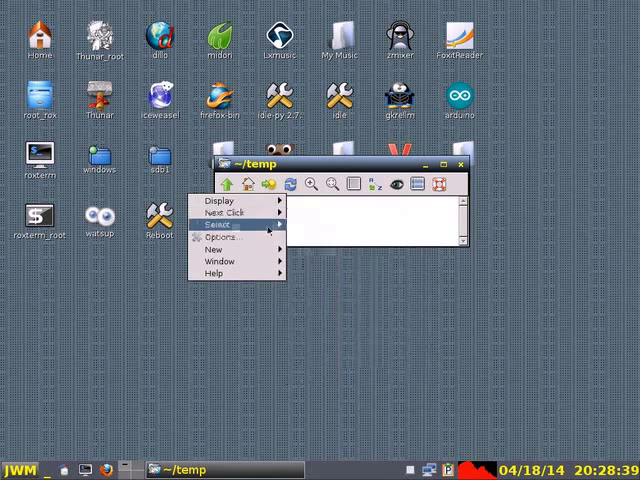
- Open a terminal in ~/temp, list files, and run chmod +x Beaver
{"action": "left_click", "coordinate": [218, 261]}
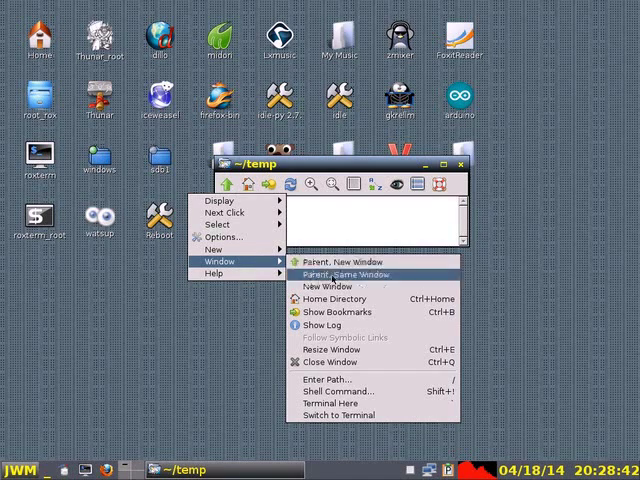
{"action": "left_click", "coordinate": [331, 415]}
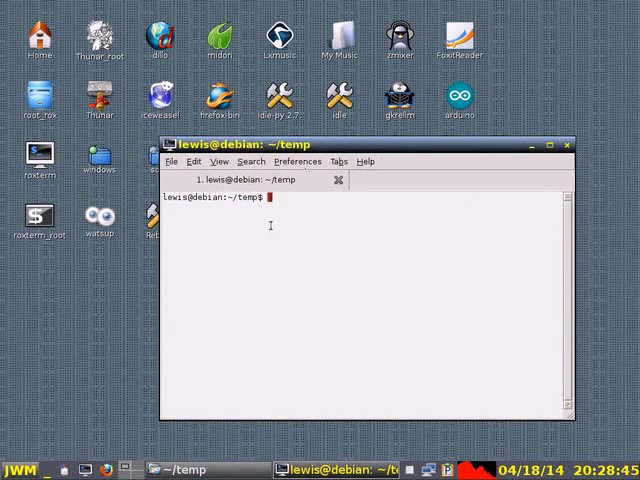
{"action": "mouse_move", "coordinate": [282, 256]}
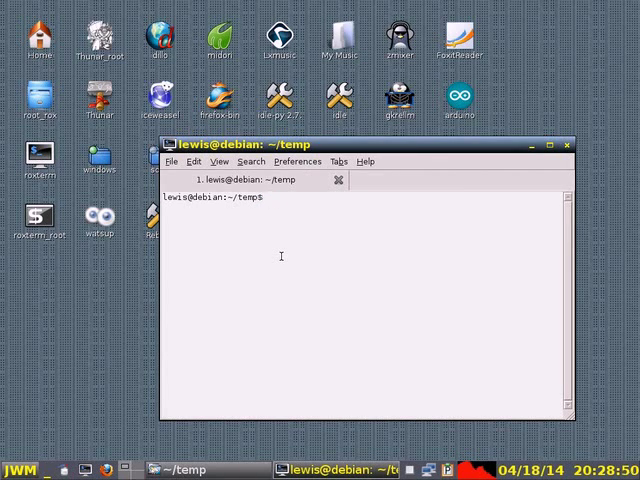
{"action": "type", "text": "ls"}
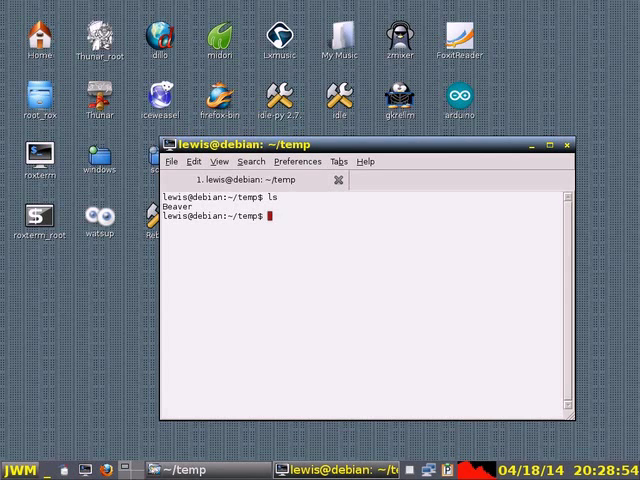
{"action": "type", "text": "c"}
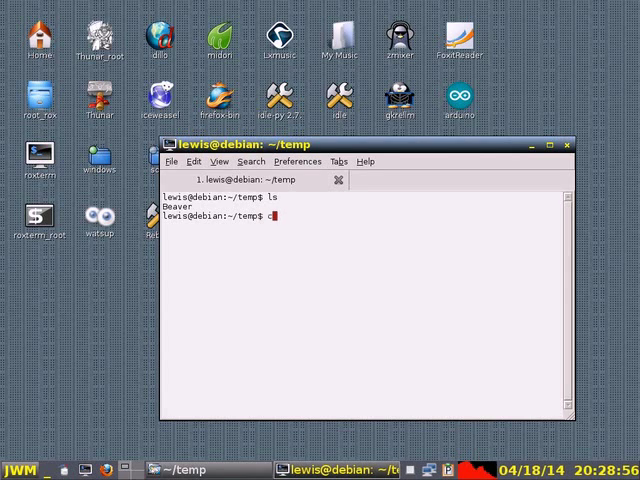
{"action": "type", "text": "h"}
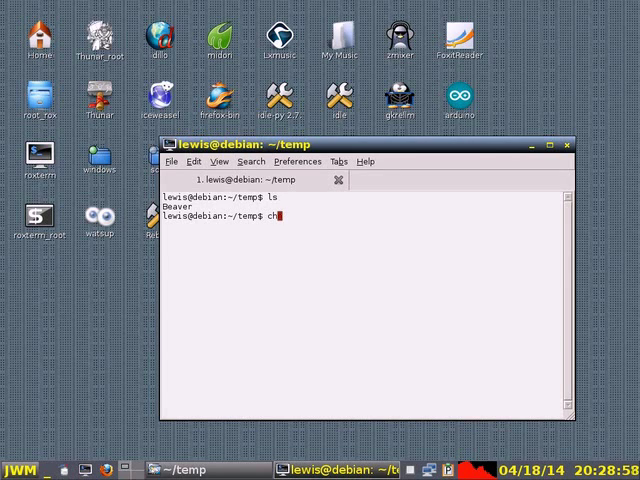
{"action": "type", "text": "mod"}
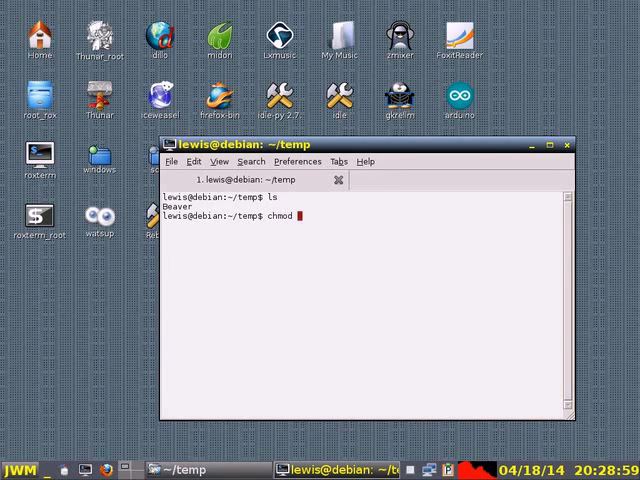
{"action": "type", "text": "+x Beaver"}
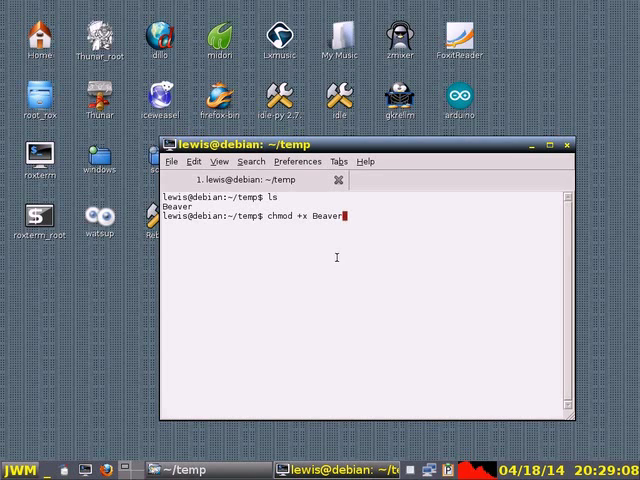
{"action": "key", "text": "Return"}
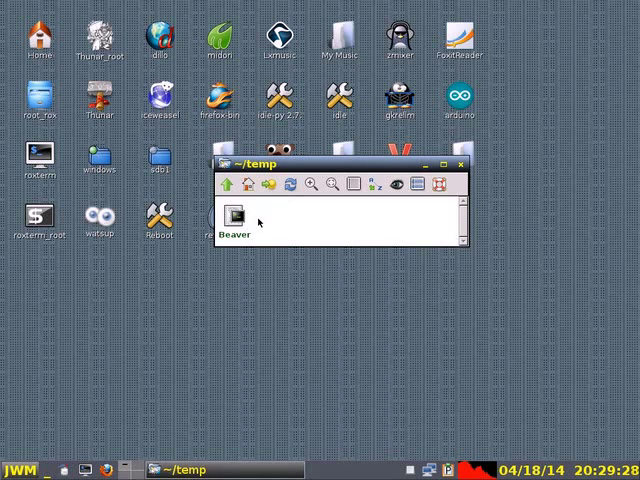
{"action": "mouse_move", "coordinate": [301, 219]}
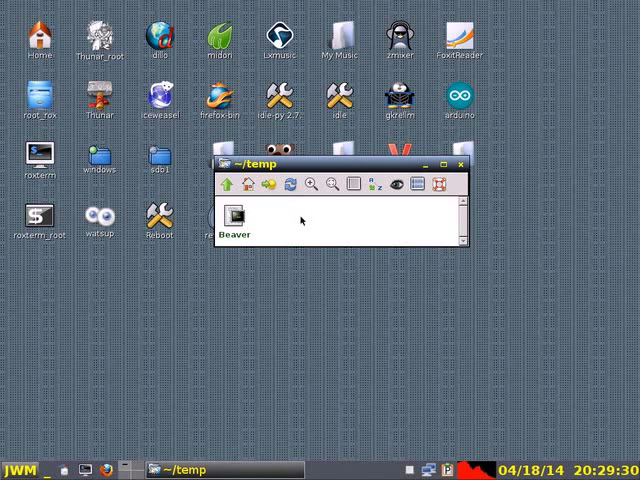
{"action": "left_click", "coordinate": [236, 218]}
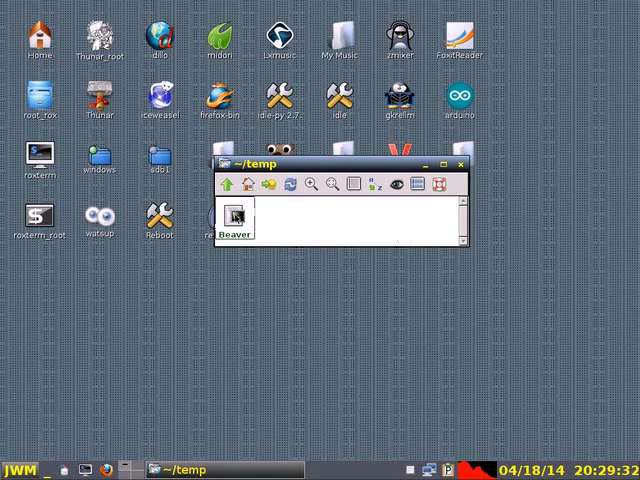
{"action": "double_click", "coordinate": [235, 217]}
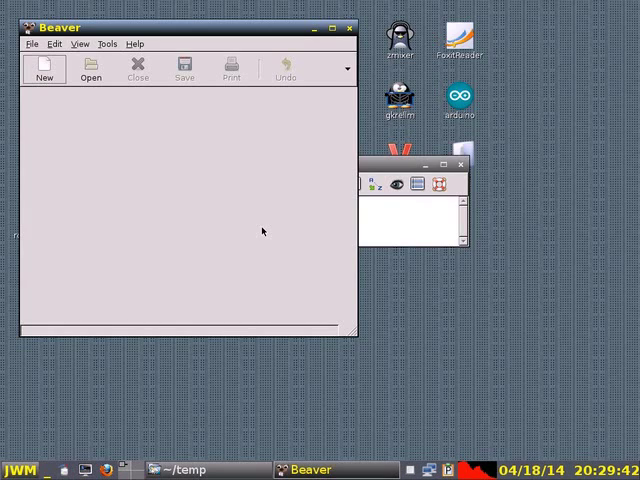
{"action": "mouse_move", "coordinate": [348, 16]}
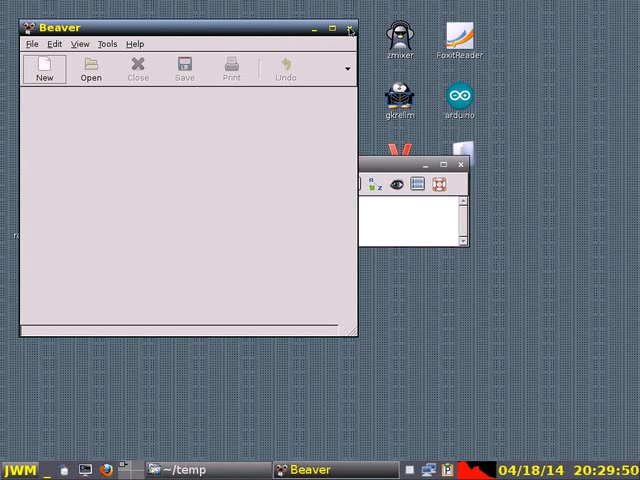
{"action": "left_click", "coordinate": [351, 28]}
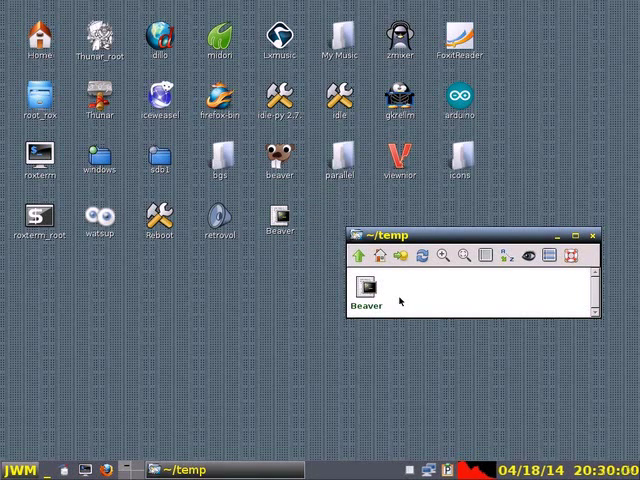
{"action": "double_click", "coordinate": [367, 280]}
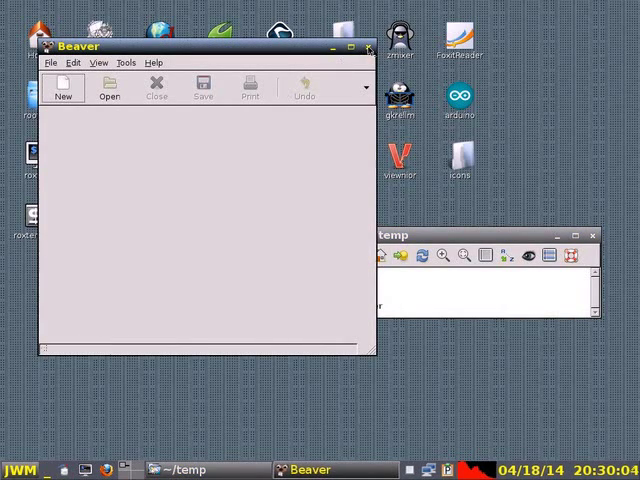
{"action": "left_click", "coordinate": [369, 47]}
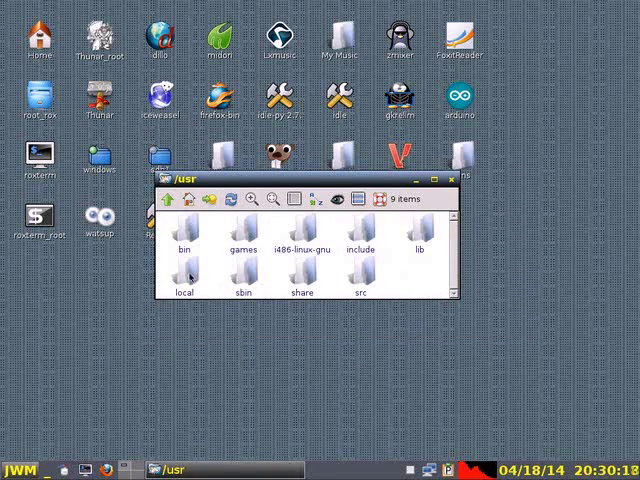
- Set the desktop Beaver launcher's icon to Ted.png from /usr/local/iconsdsl
{"action": "double_click", "coordinate": [184, 268]}
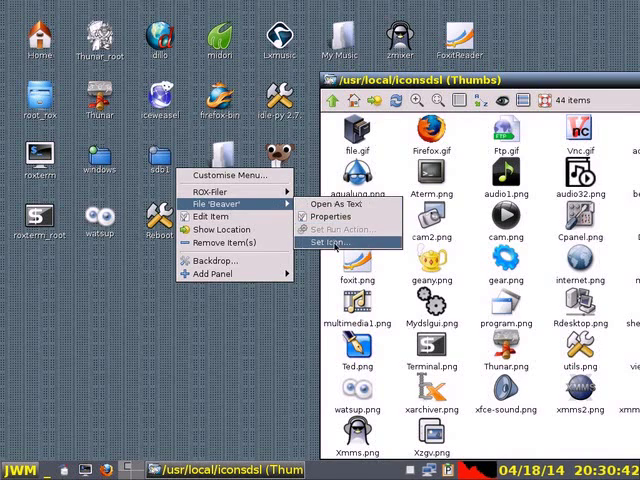
{"action": "left_click", "coordinate": [340, 243]}
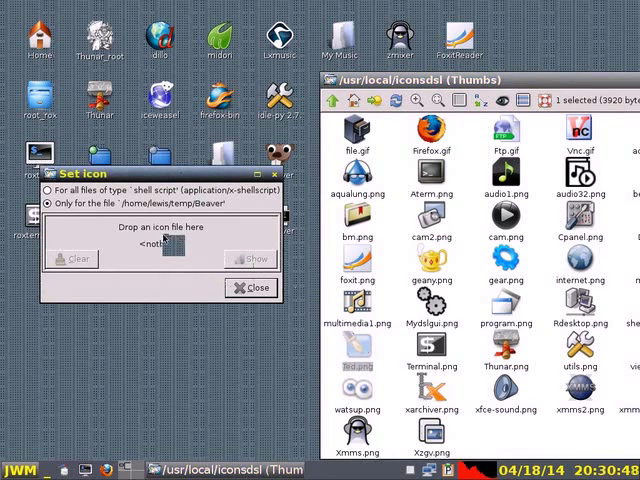
{"action": "left_click", "coordinate": [249, 288]}
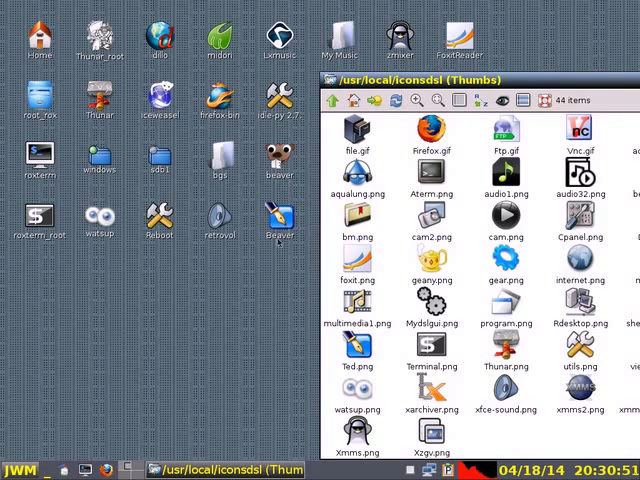
{"action": "mouse_move", "coordinate": [455, 126]}
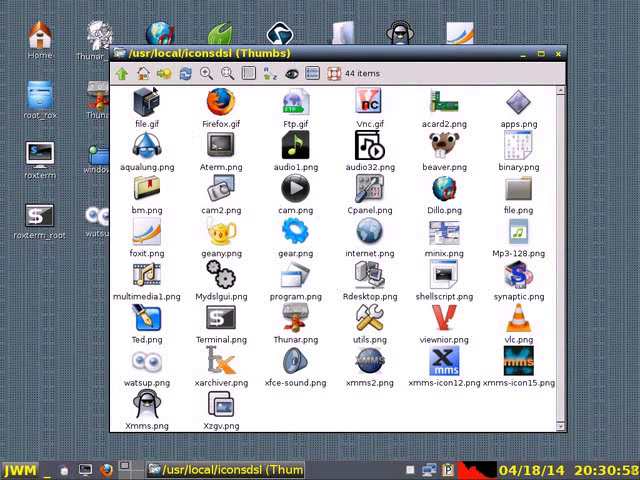
{"action": "mouse_move", "coordinate": [144, 74]}
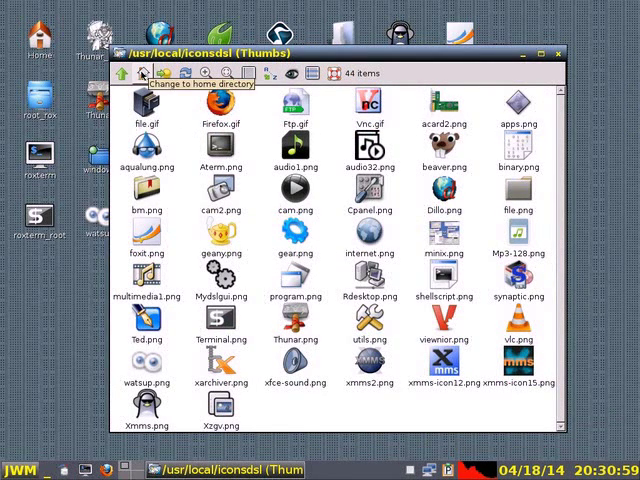
- Pin the home-folder beaver script beside the Beaver launcher, launch it, and open ads.txt
{"action": "left_click", "coordinate": [141, 73]}
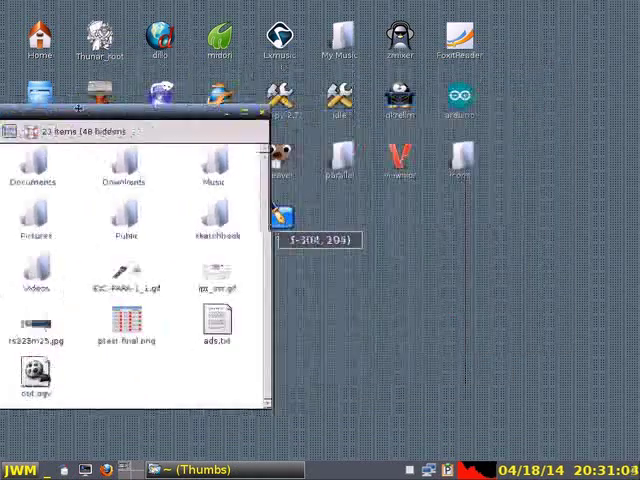
{"action": "left_click_drag", "start_coordinate": [140, 127], "coordinate": [107, 71]}
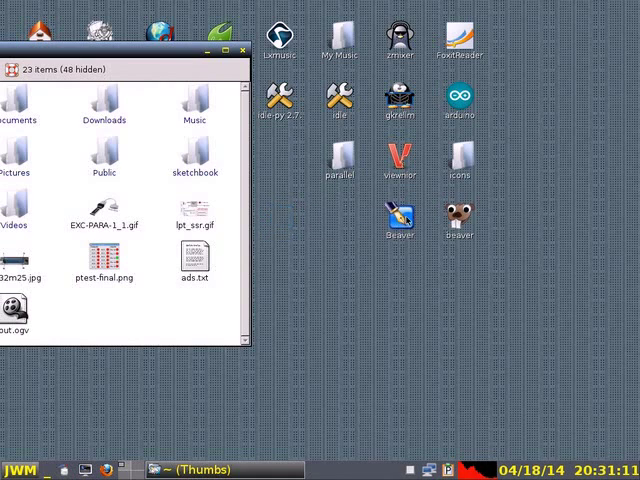
{"action": "mouse_move", "coordinate": [460, 258]}
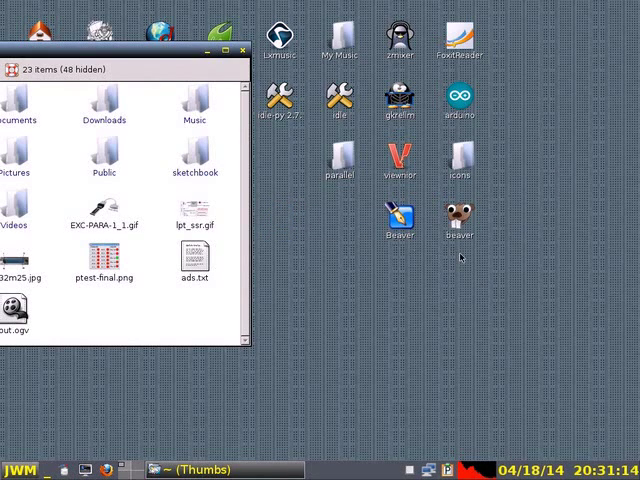
{"action": "mouse_move", "coordinate": [425, 267]}
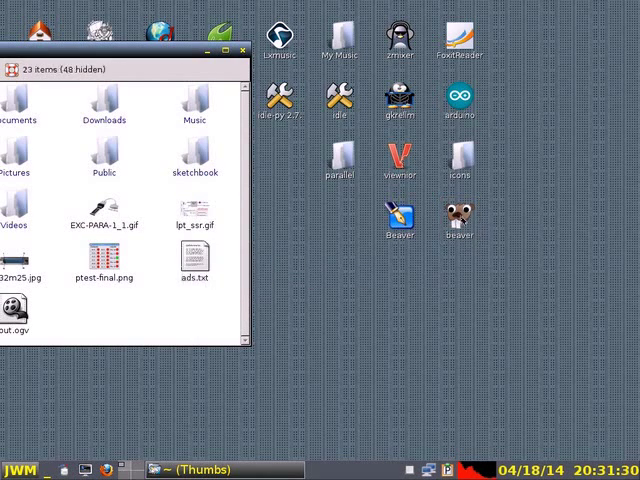
{"action": "double_click", "coordinate": [201, 267]}
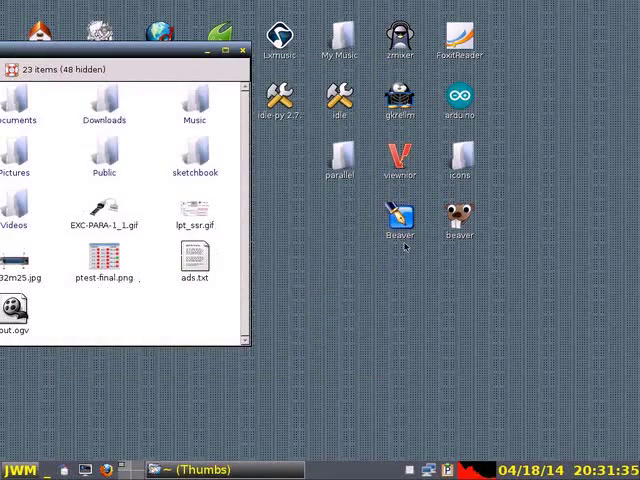
{"action": "mouse_move", "coordinate": [198, 263]}
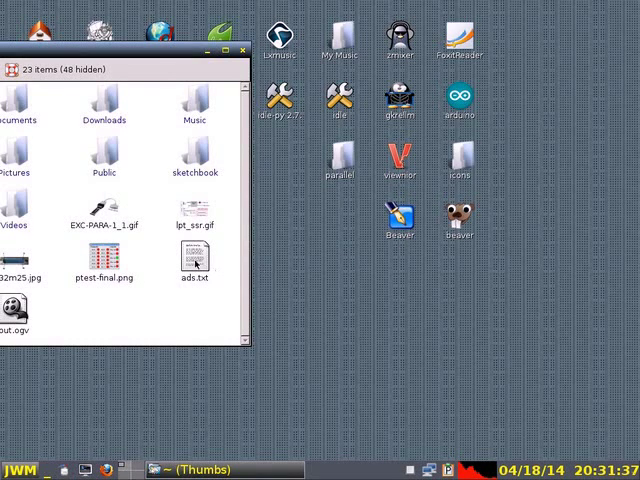
{"action": "double_click", "coordinate": [400, 210]}
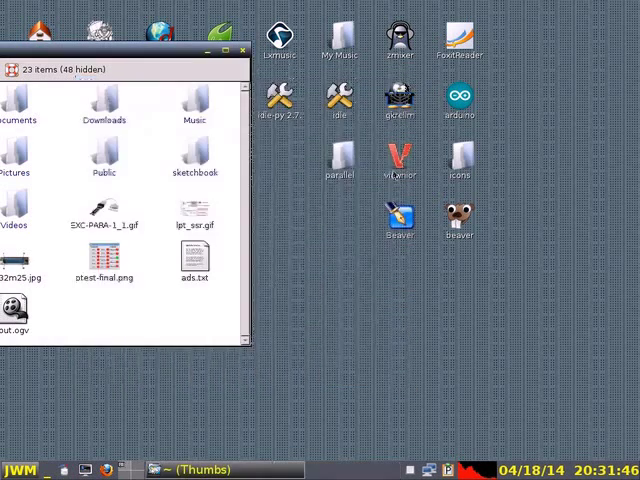
{"action": "mouse_move", "coordinate": [497, 243]}
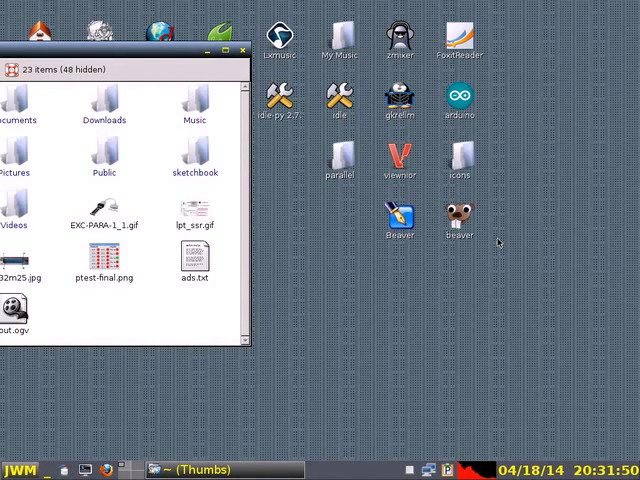
{"action": "mouse_move", "coordinate": [455, 250]}
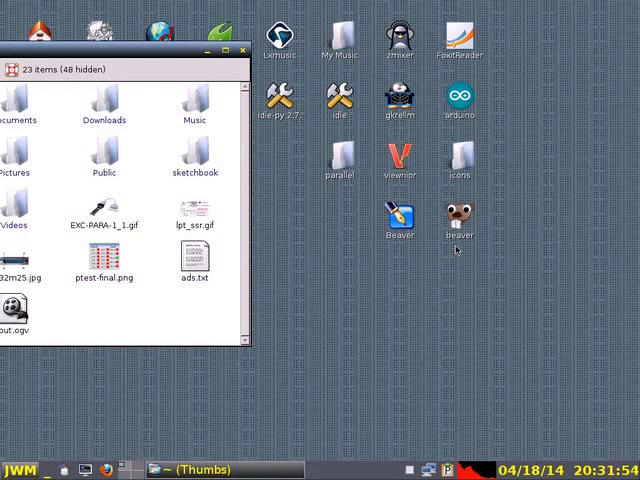
{"action": "mouse_move", "coordinate": [399, 247]}
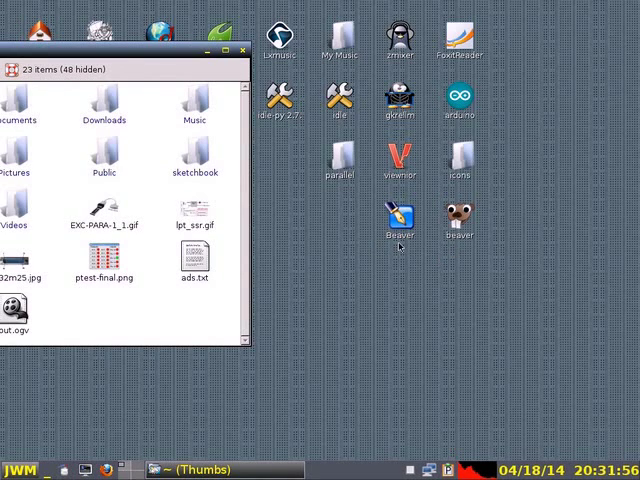
{"action": "mouse_move", "coordinate": [399, 240]}
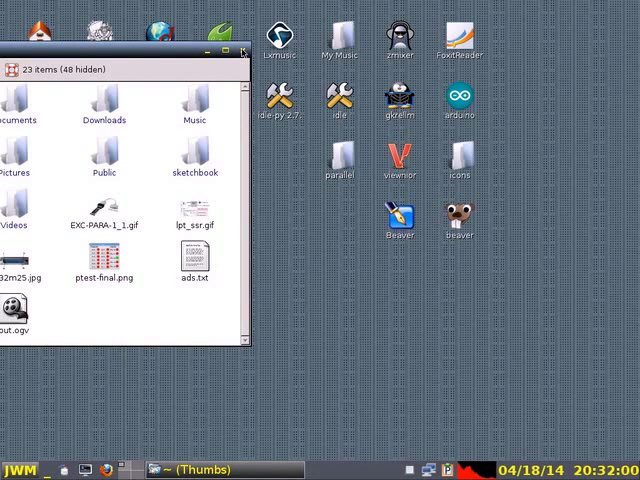
- Close the home folder window, launch a terminal from the desktop, then close it
{"action": "left_click", "coordinate": [243, 51]}
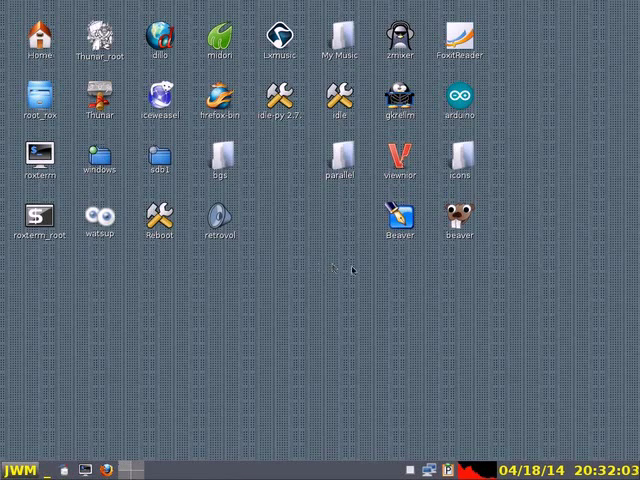
{"action": "double_click", "coordinate": [400, 212]}
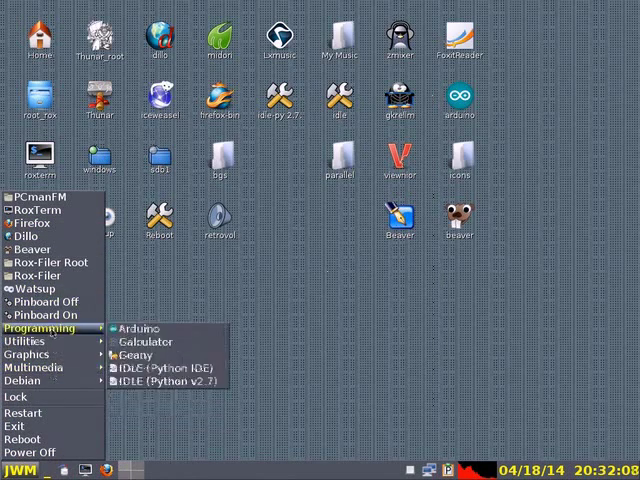
{"action": "mouse_move", "coordinate": [34, 287]}
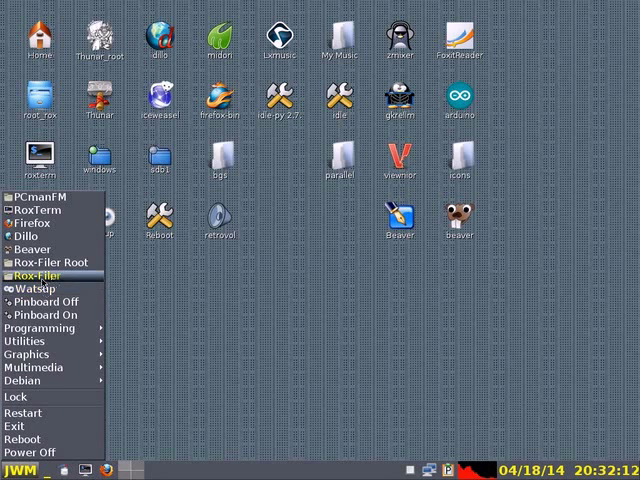
{"action": "mouse_move", "coordinate": [35, 197]}
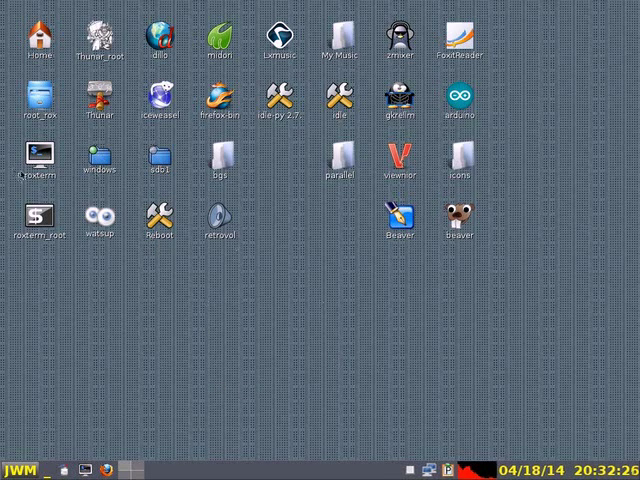
{"action": "double_click", "coordinate": [39, 158]}
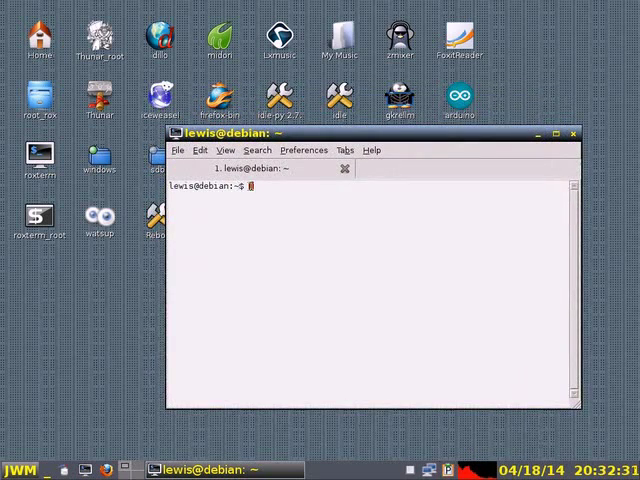
{"action": "mouse_move", "coordinate": [377, 194]}
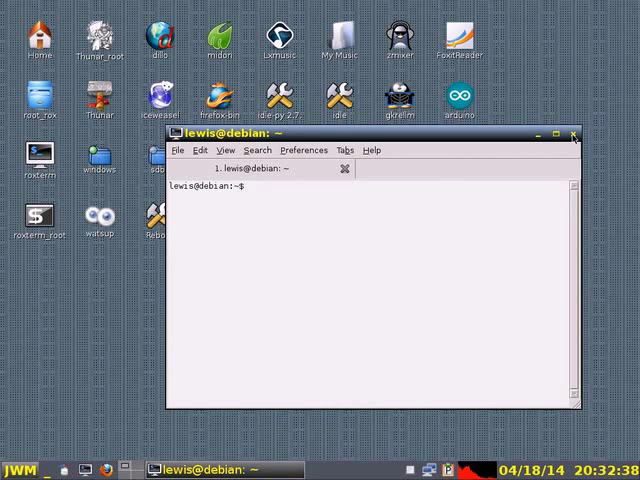
{"action": "left_click", "coordinate": [574, 134]}
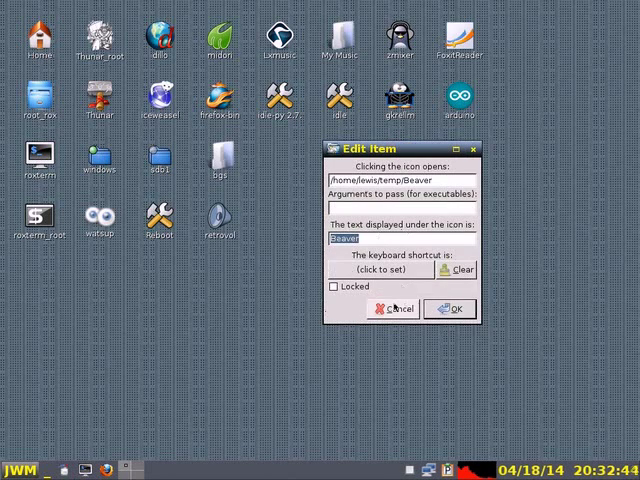
- Cancel the launcher settings dialog and move the beaver launcher next to bgs
{"action": "left_click", "coordinate": [449, 308]}
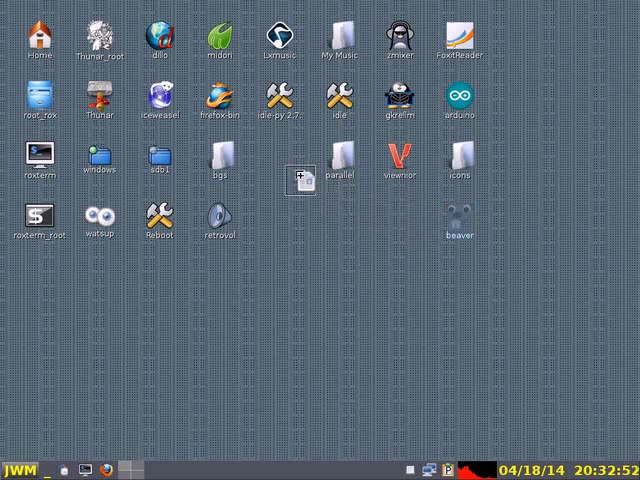
{"action": "left_click_drag", "start_coordinate": [460, 215], "coordinate": [280, 165]}
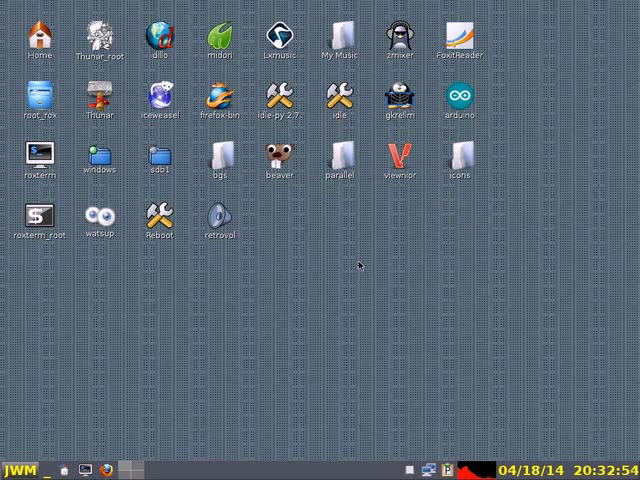
{"action": "mouse_move", "coordinate": [360, 267]}
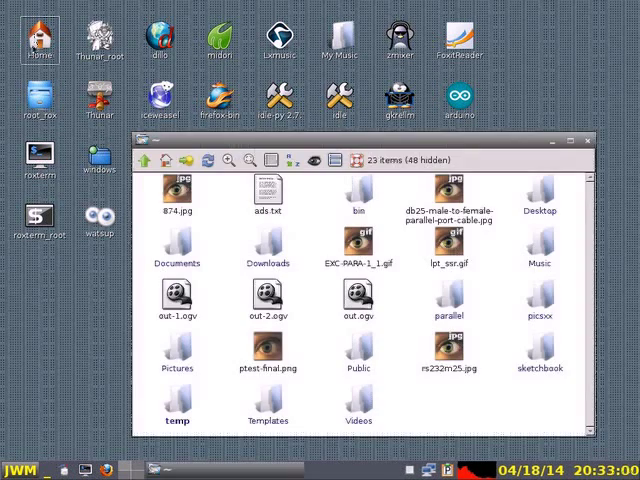
{"action": "left_click", "coordinate": [297, 160]}
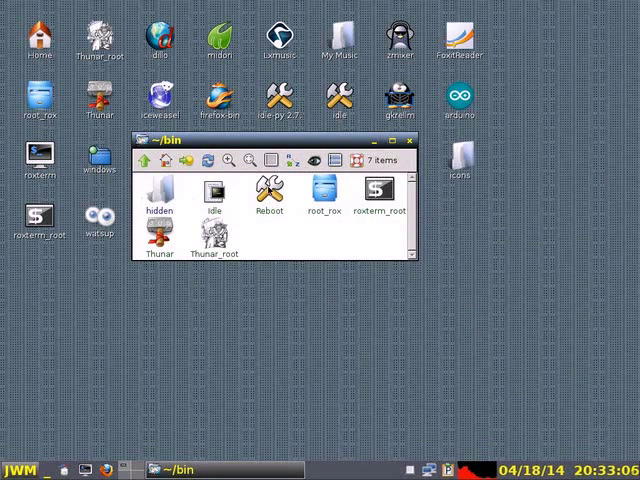
{"action": "right_click", "coordinate": [262, 190]}
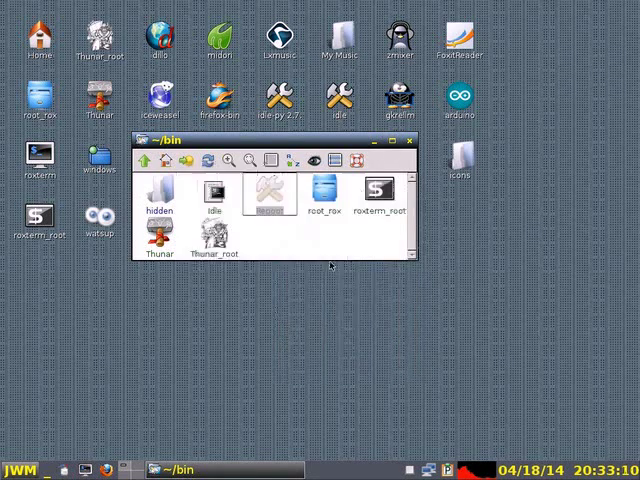
{"action": "double_click", "coordinate": [274, 195]}
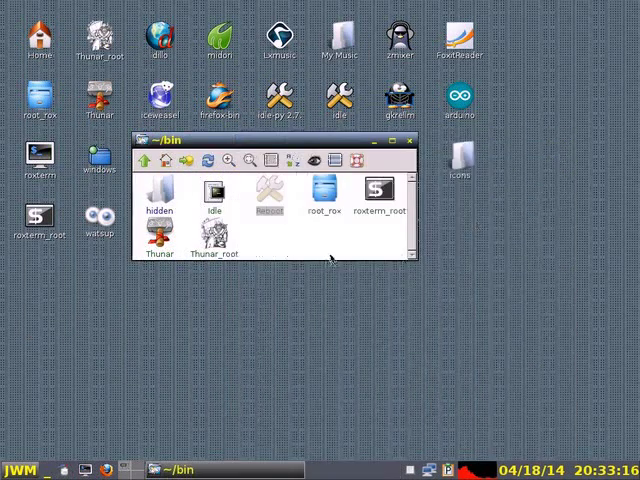
{"action": "left_click", "coordinate": [409, 140]}
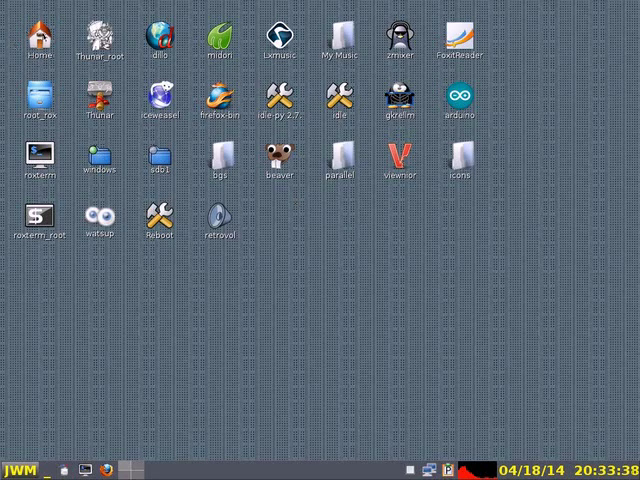
{"action": "double_click", "coordinate": [39, 28]}
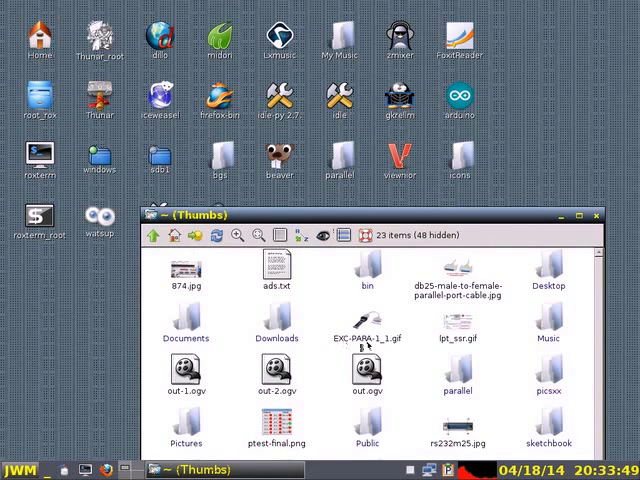
{"action": "mouse_move", "coordinate": [463, 329]}
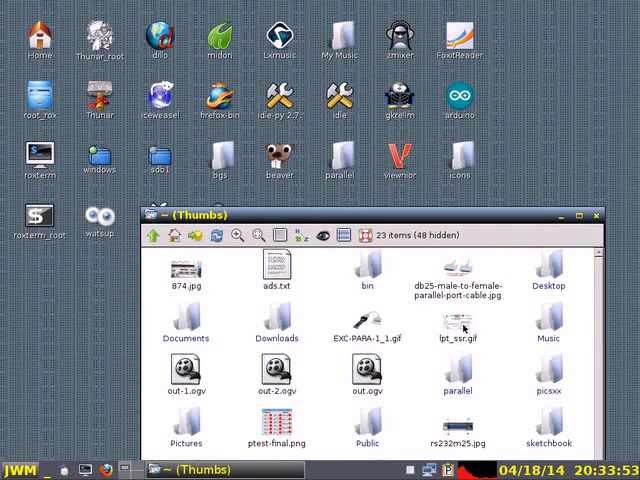
{"action": "left_click", "coordinate": [463, 336]}
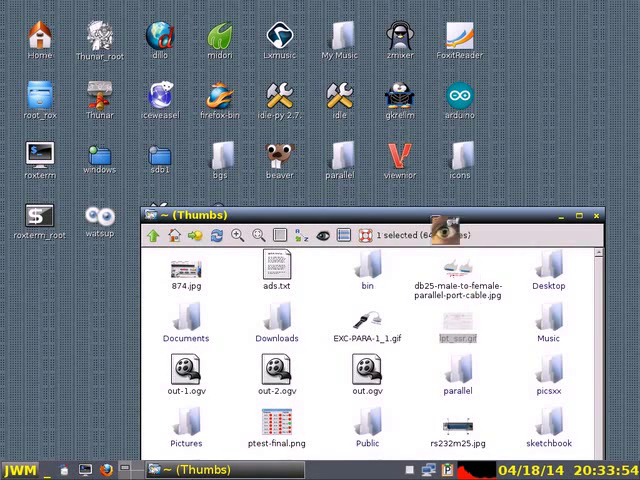
{"action": "double_click", "coordinate": [469, 338]}
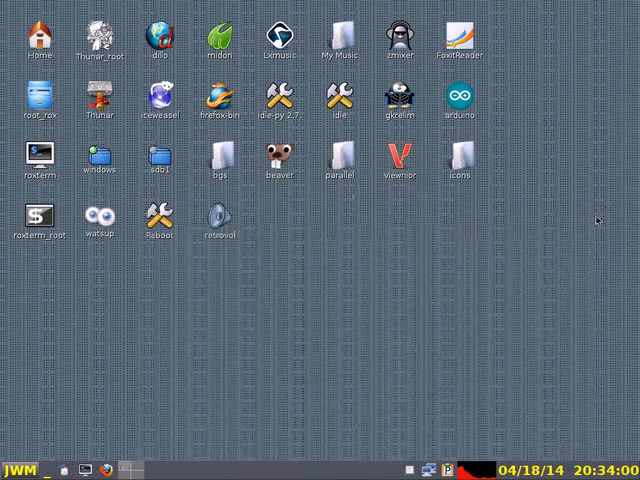
{"action": "mouse_move", "coordinate": [358, 256]}
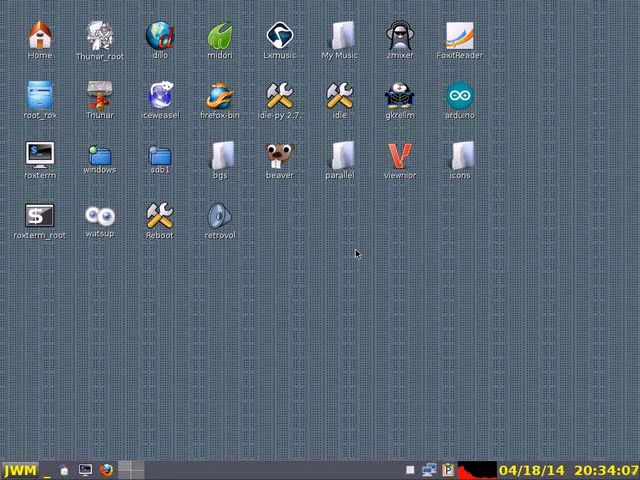
{"action": "mouse_move", "coordinate": [397, 457]}
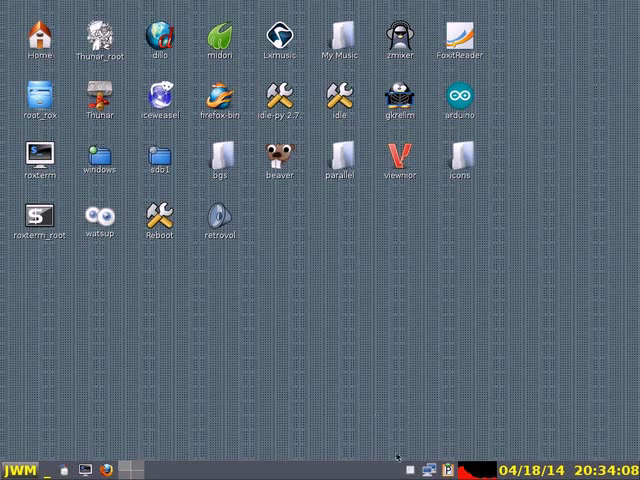